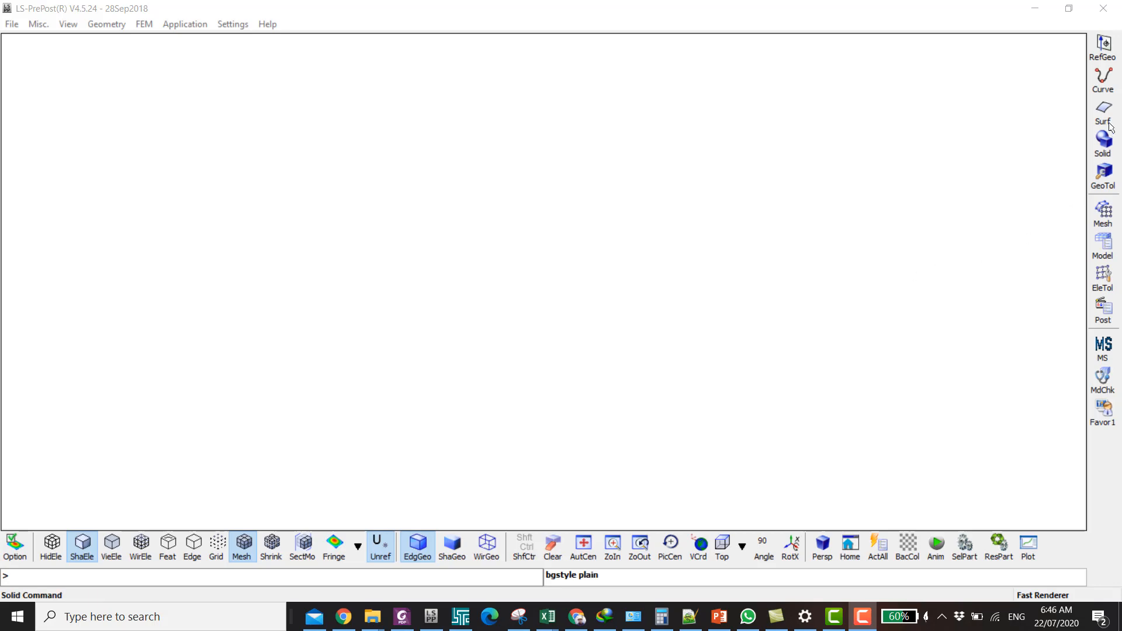
- Create Circular Edge 1: radius 10, centre 0,0,0, normal along Z
click(1103, 78)
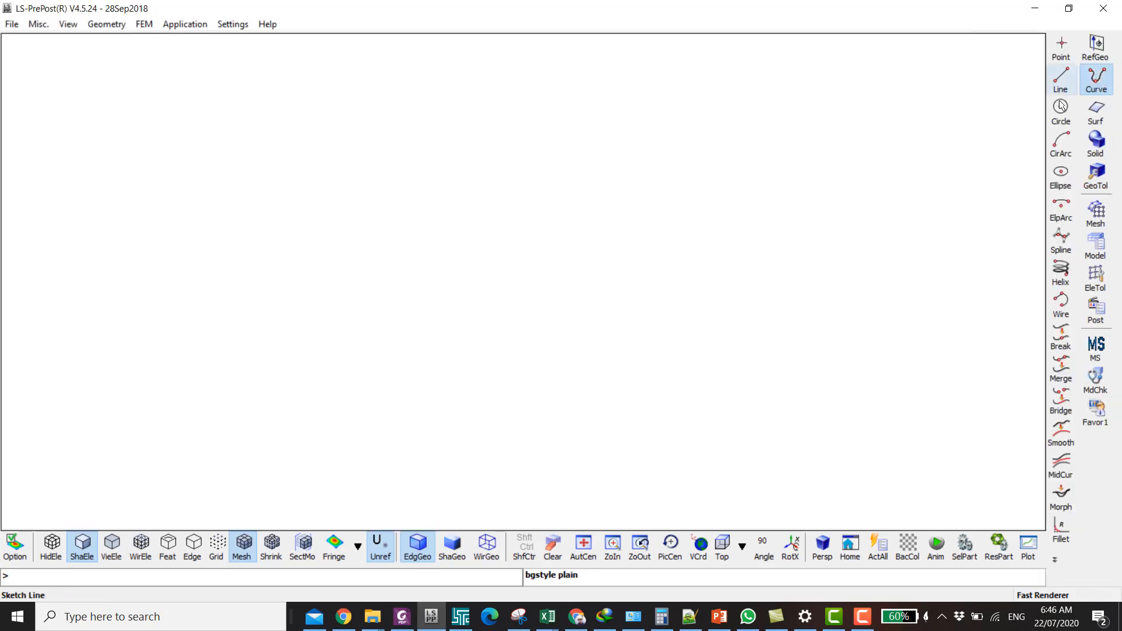
click(1060, 111)
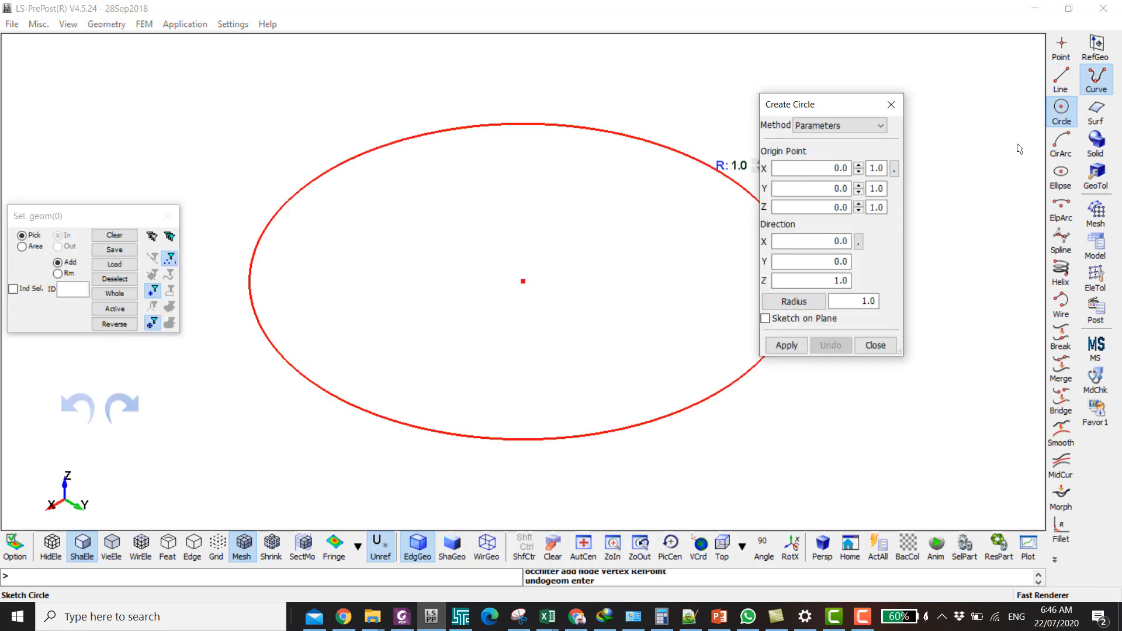
click(853, 300)
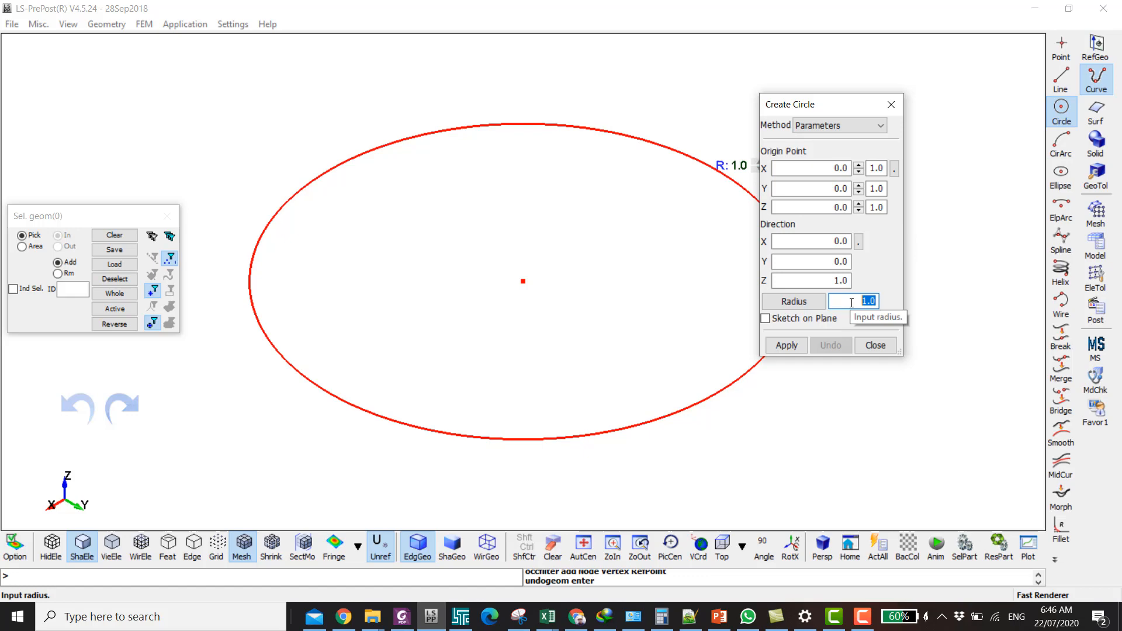
click(786, 345)
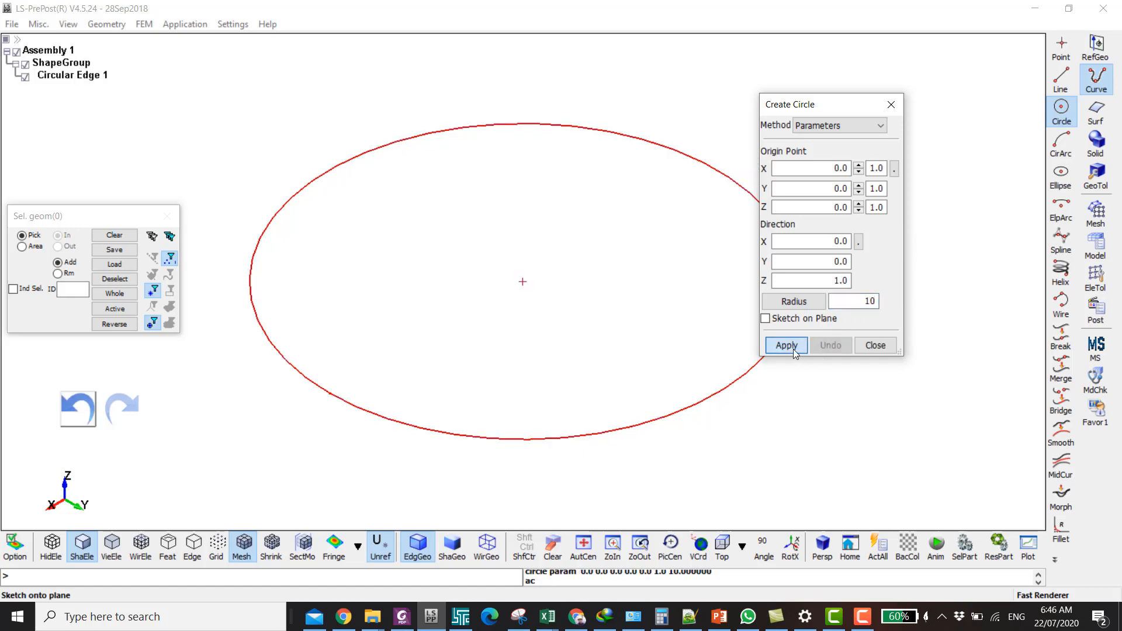
- Fill the circular edge by edges into flat disc Planar Face 1
click(875, 345)
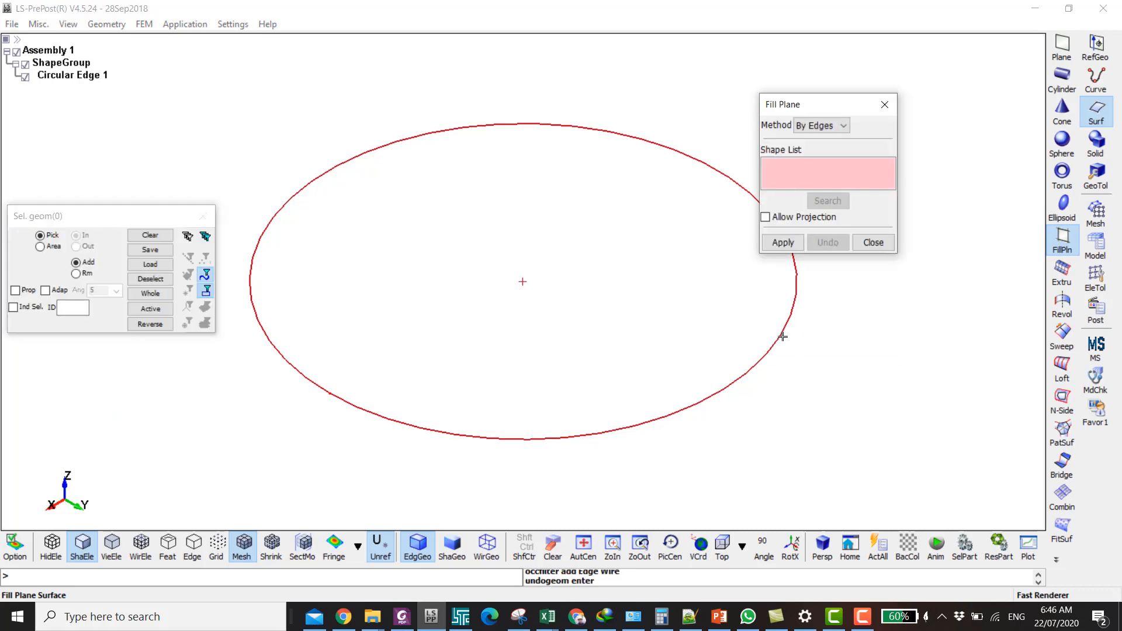
click(782, 243)
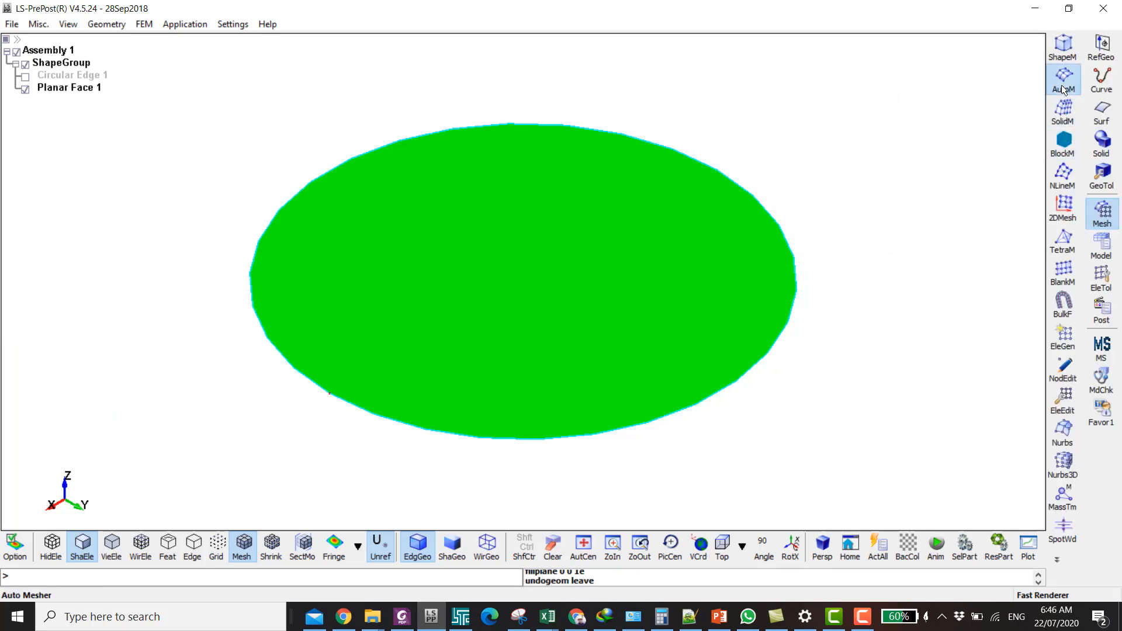
- Auto-mesh the disc face with shells of max element size 1 and accept it
click(1063, 79)
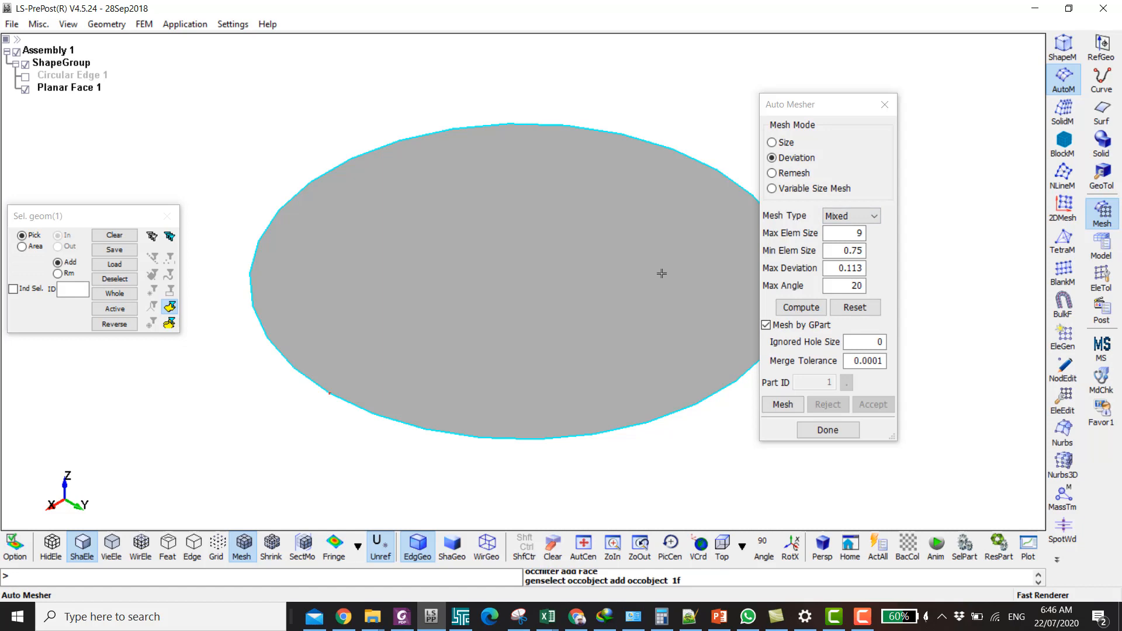
click(843, 233)
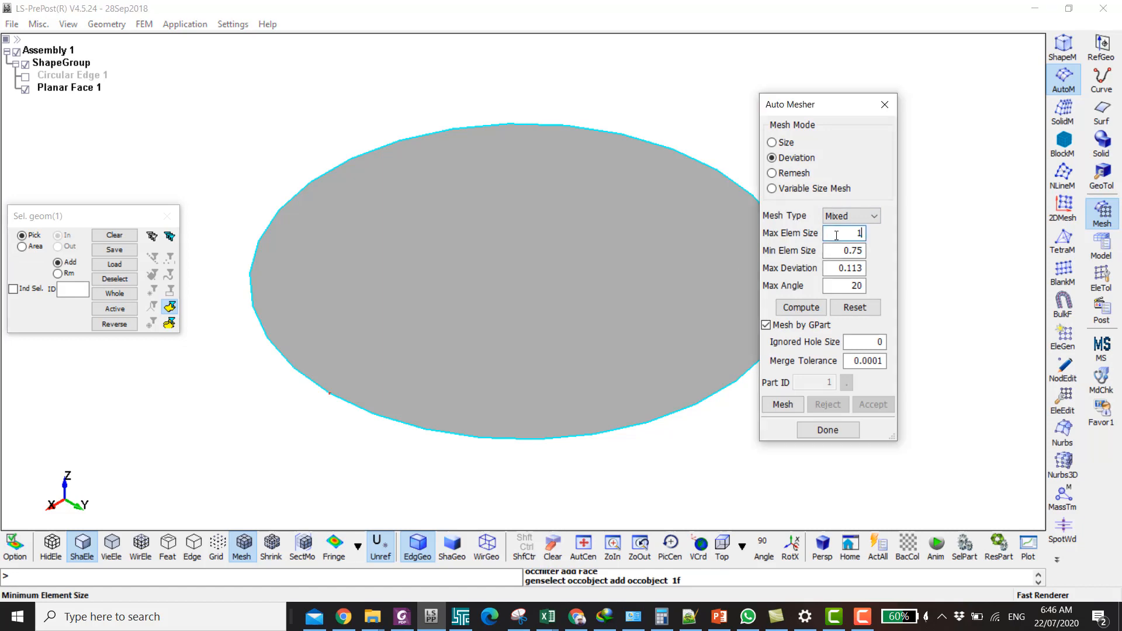
click(782, 405)
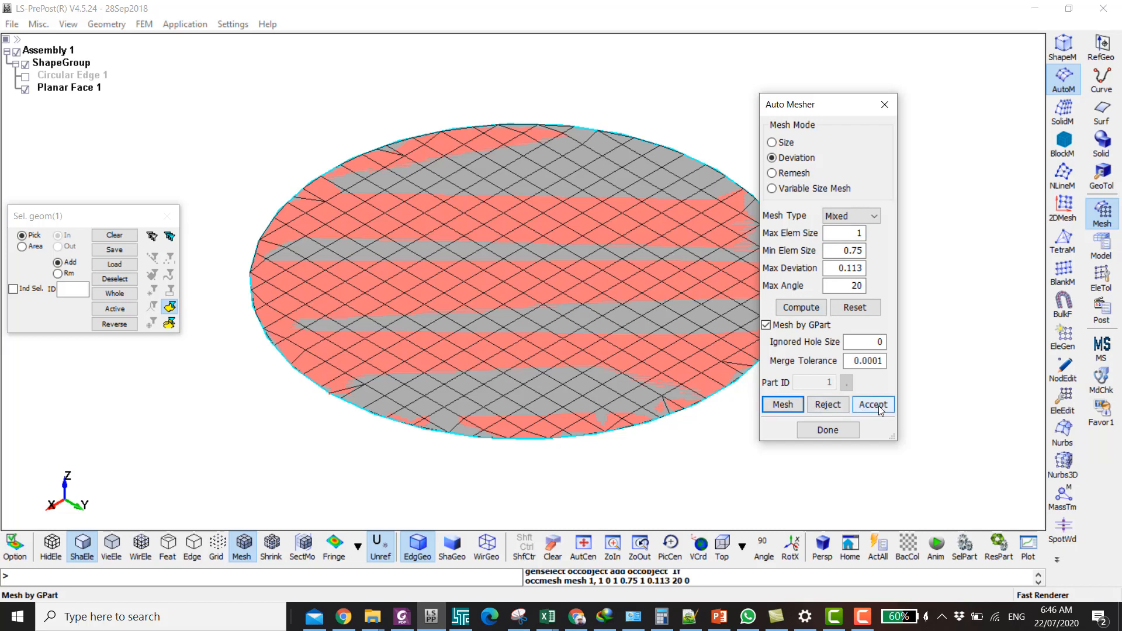
click(872, 405)
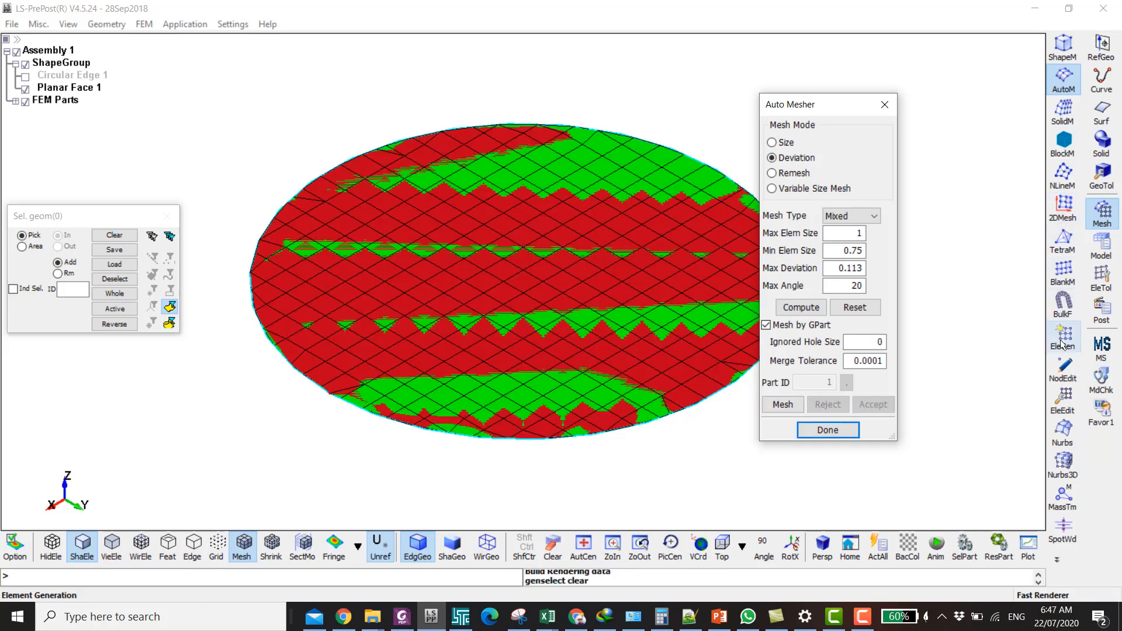
- Drag the shell disc along -Z into a solid cylinder, thickness 10, 10 segments, as part 2
click(827, 429)
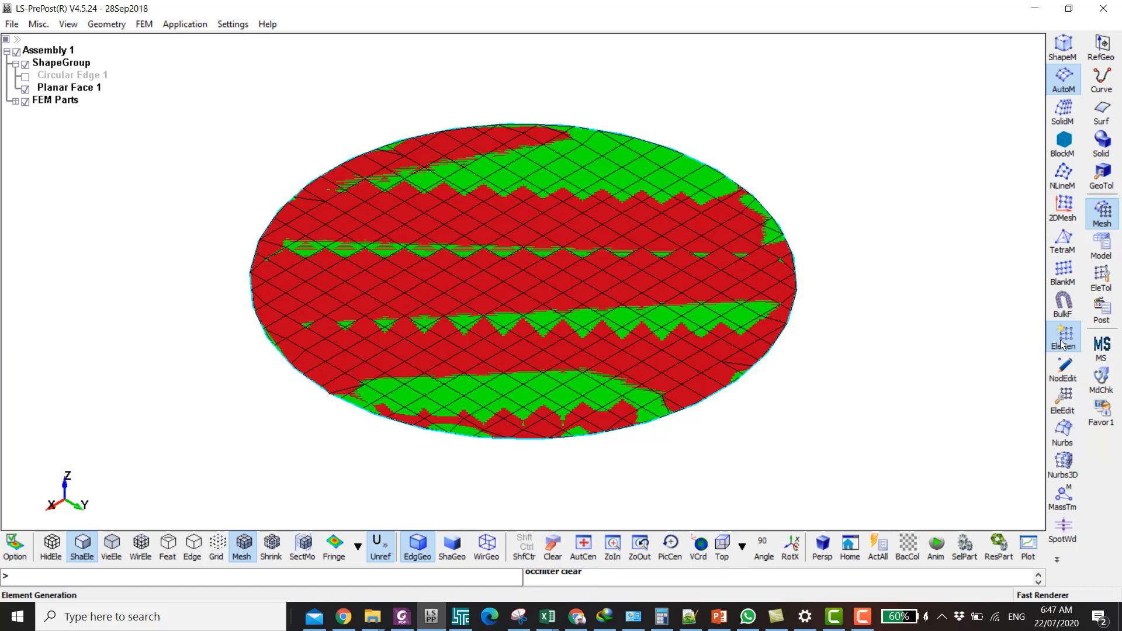
click(1063, 337)
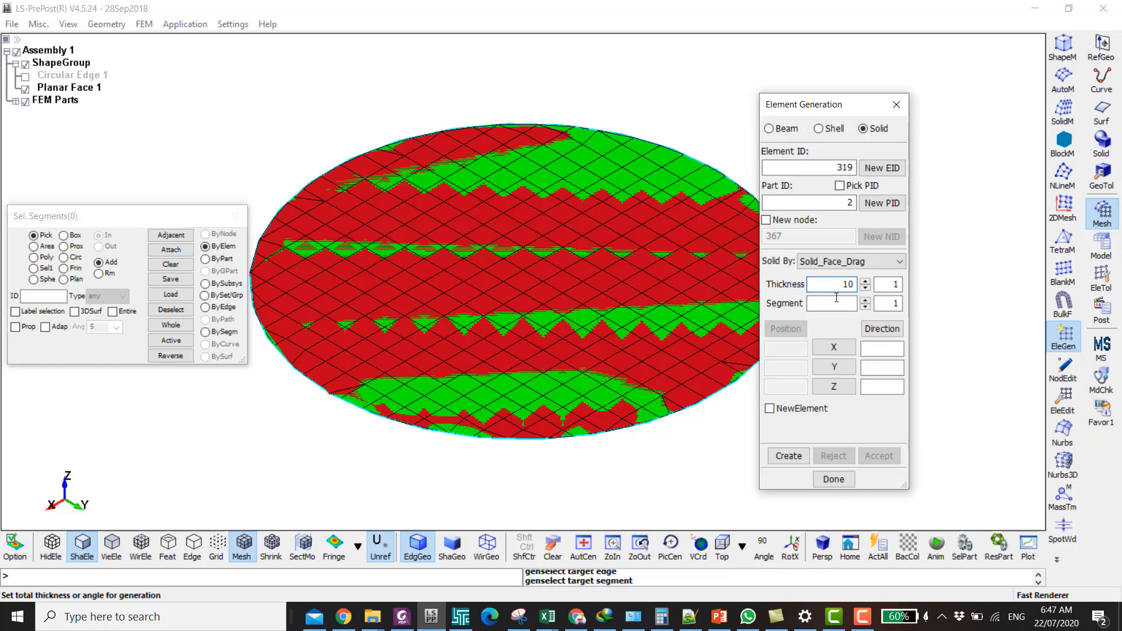
text(10)
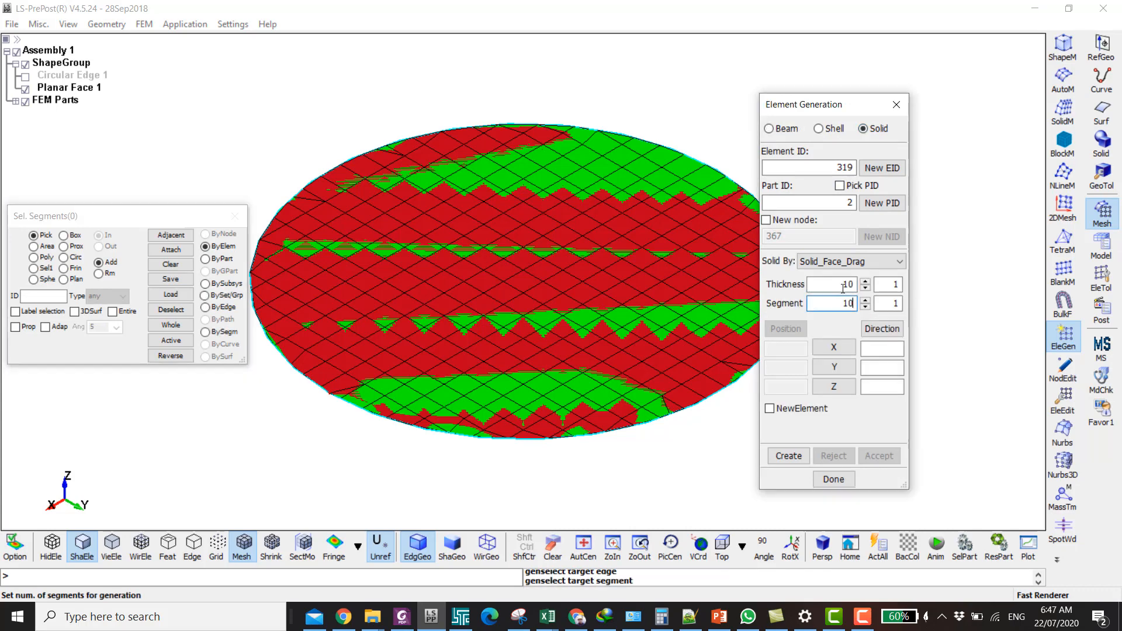
click(833, 387)
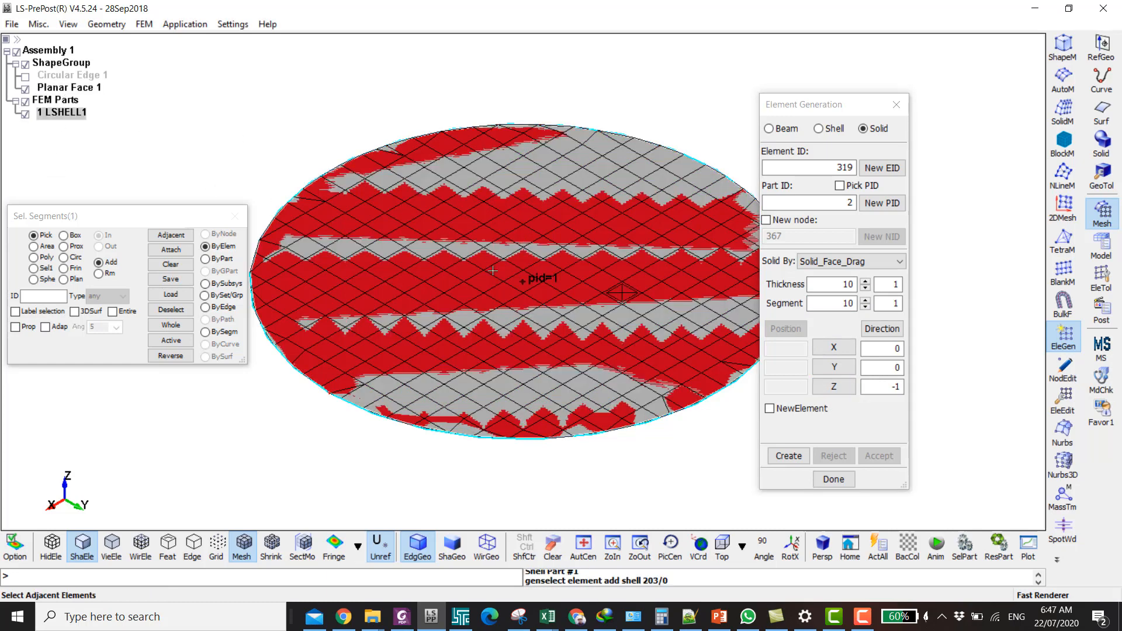
click(209, 257)
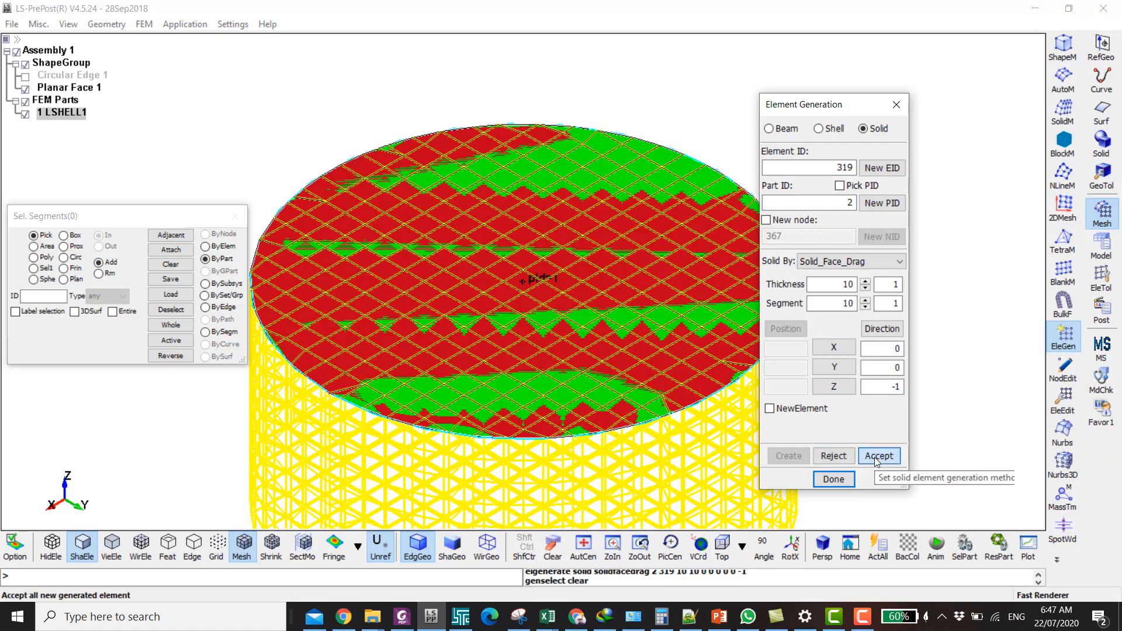
click(880, 456)
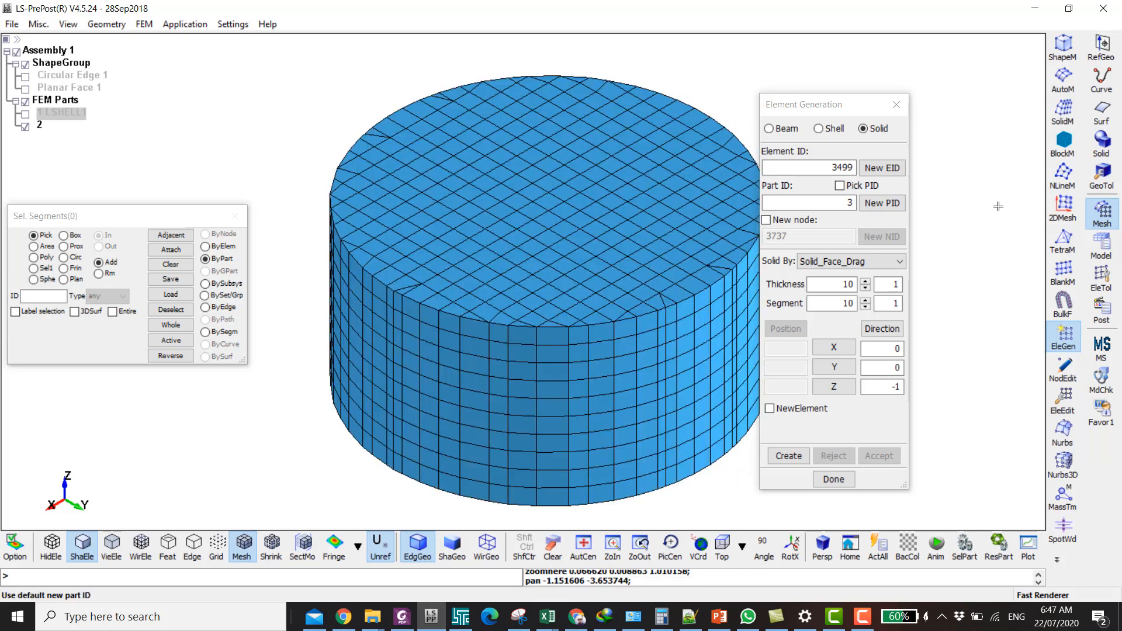
mouse_move(1063, 235)
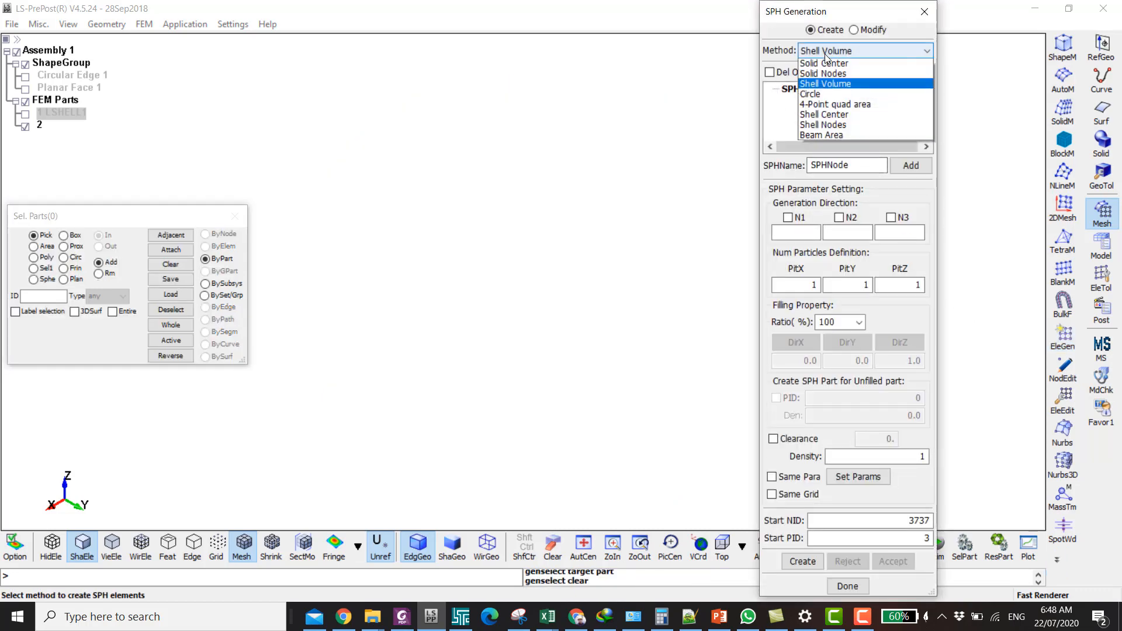
- Generate SPH particles from part 2's solid nodes as part 3 SphNode and view it from the top
click(822, 73)
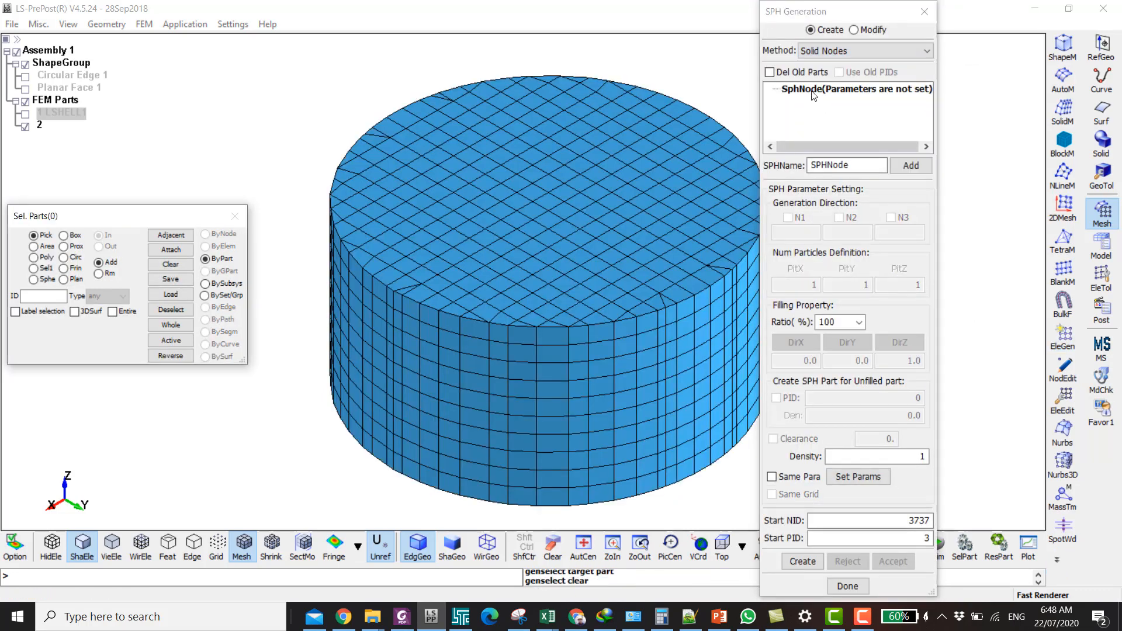
click(857, 477)
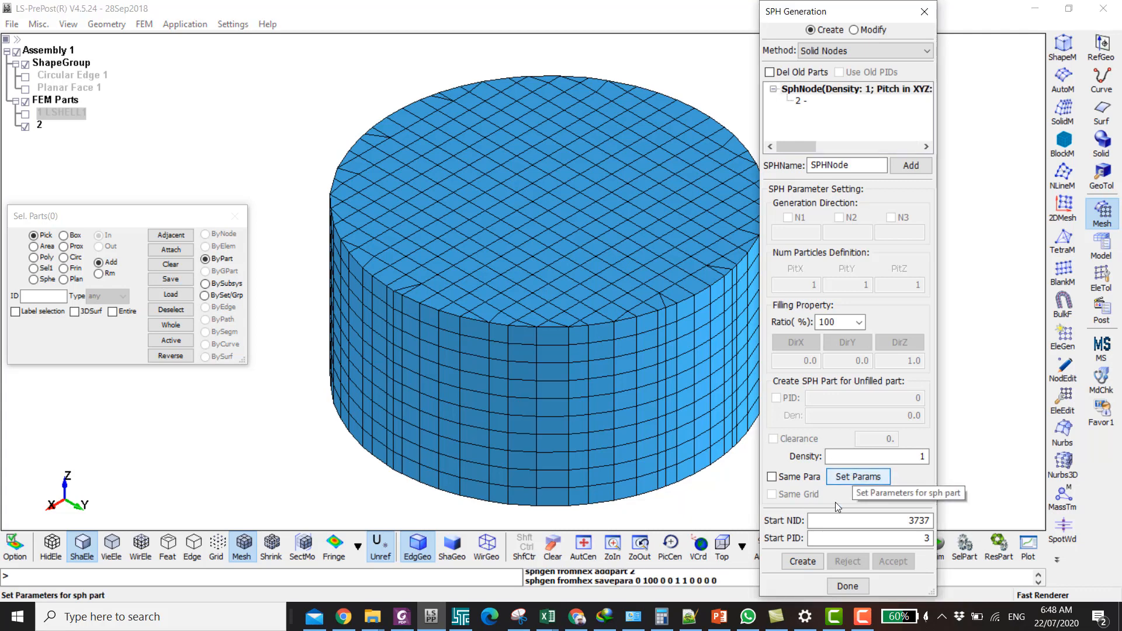
click(802, 561)
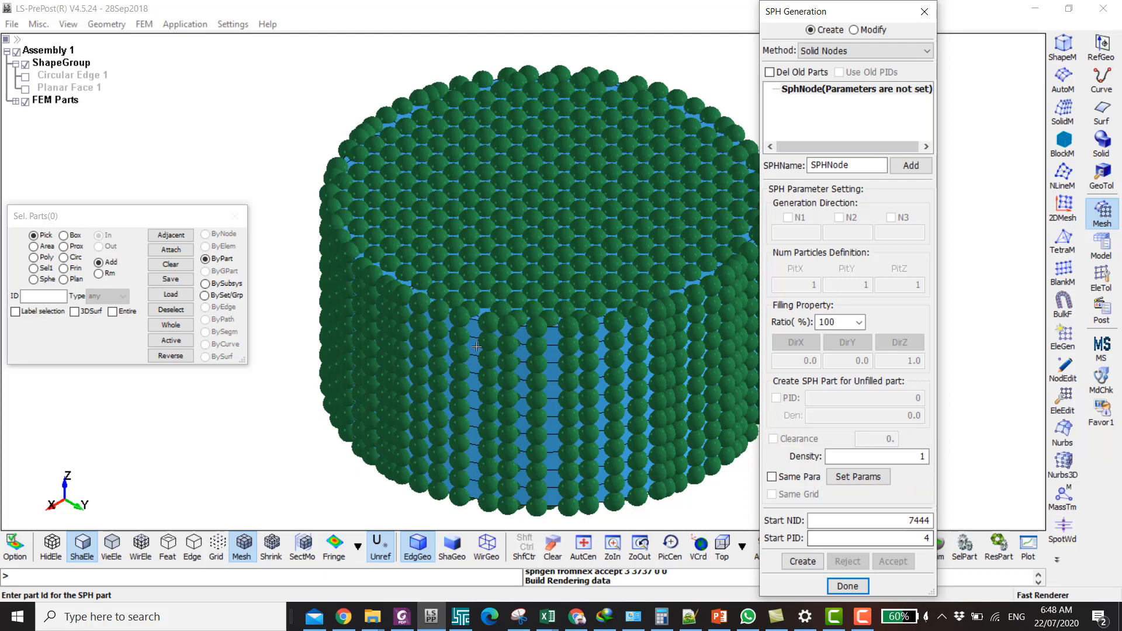
mouse_move(492, 349)
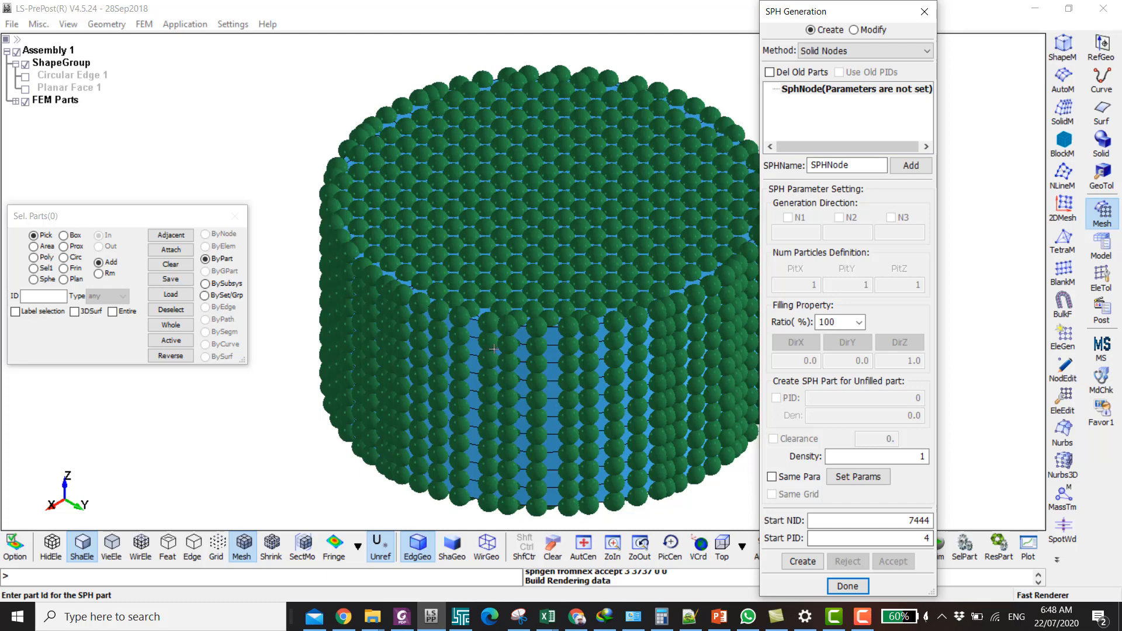
mouse_move(444, 323)
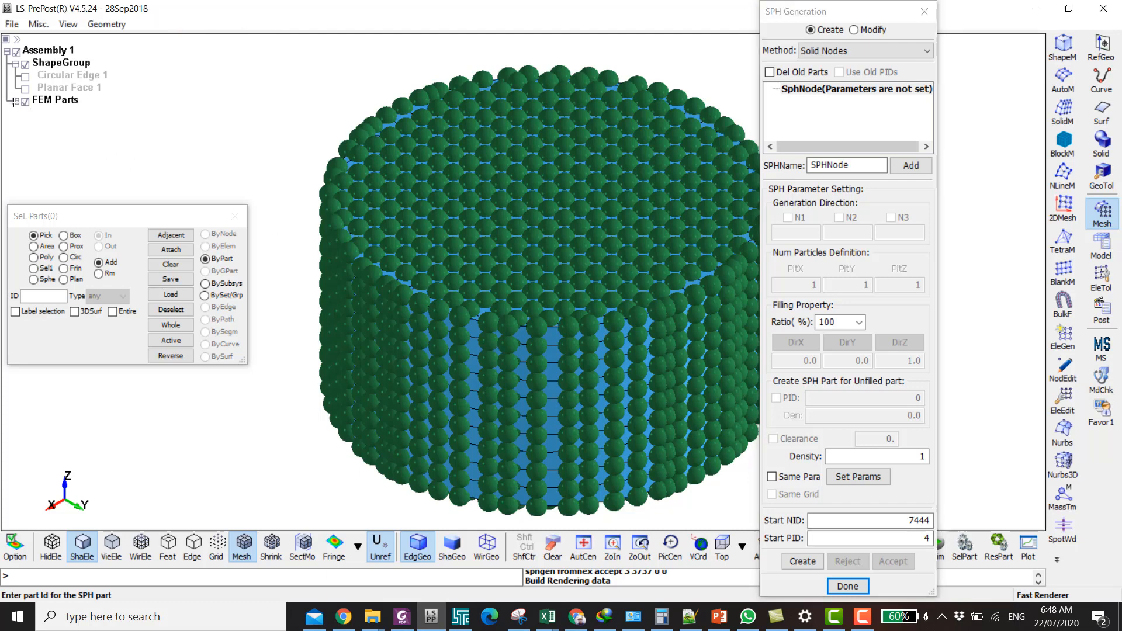
click(801, 562)
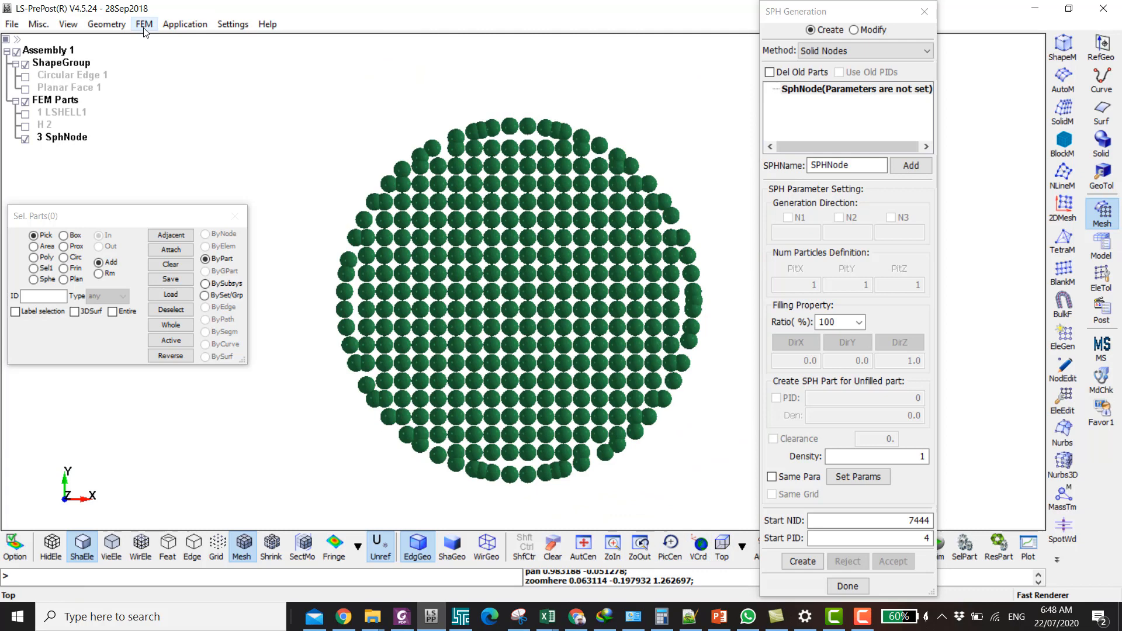
- Set SPH/Particle style to point in General Settings and switch to a side view
click(183, 24)
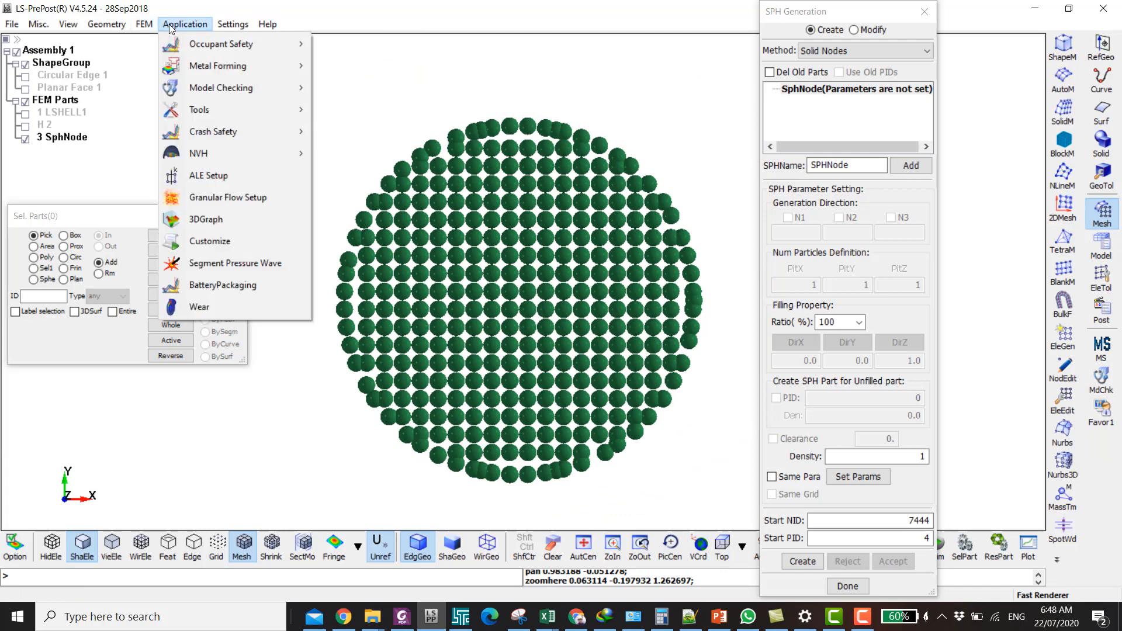
click(233, 24)
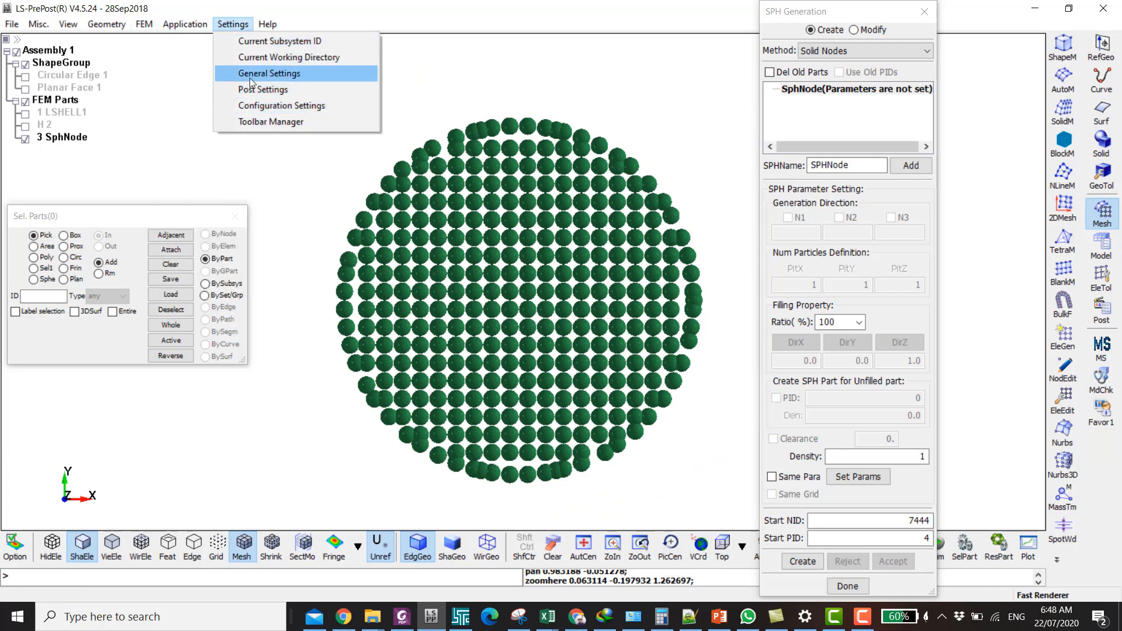
click(268, 73)
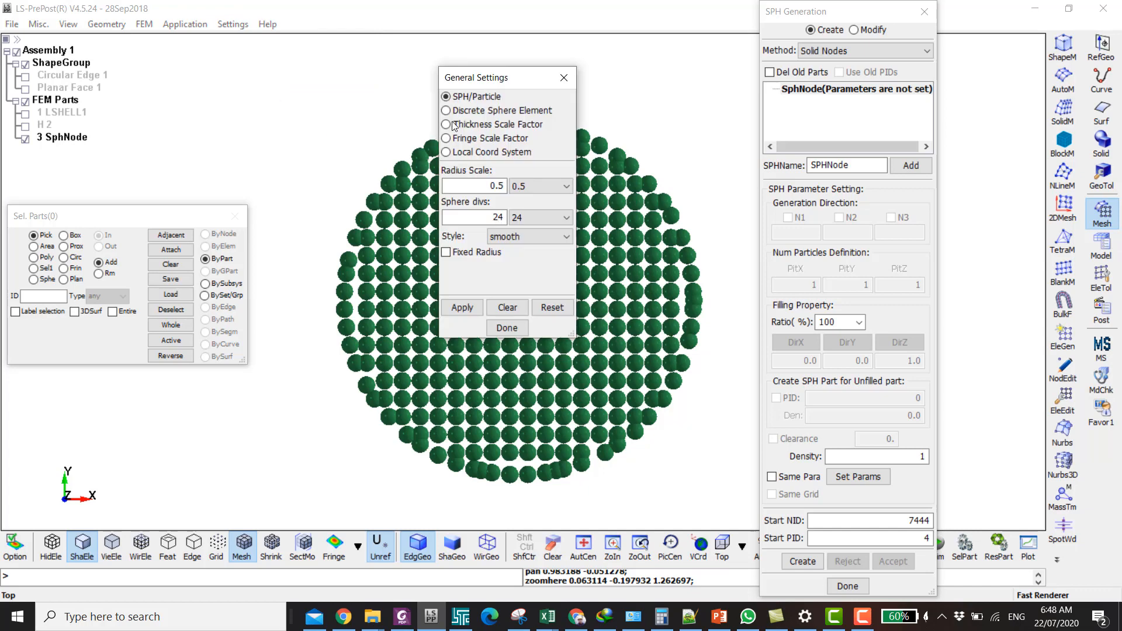
click(554, 236)
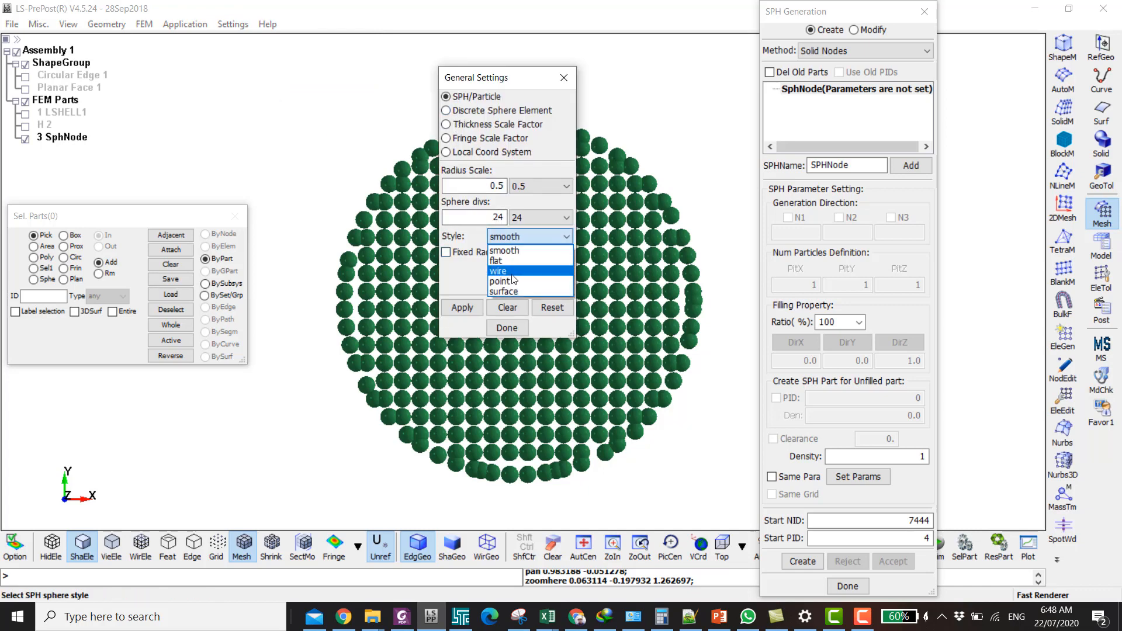
click(502, 280)
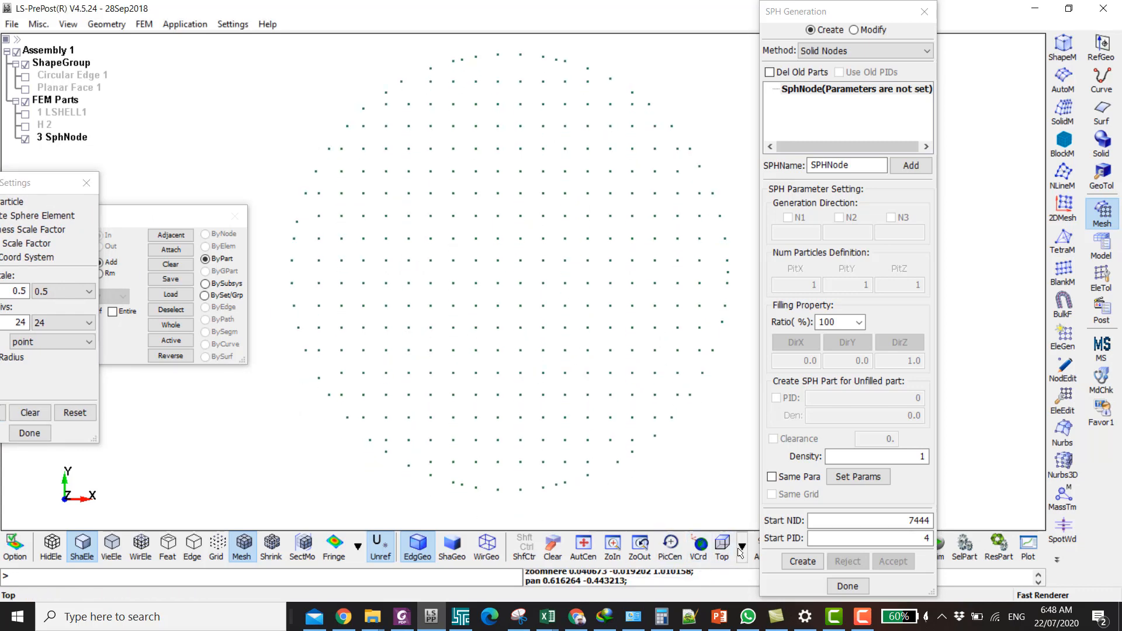
click(742, 550)
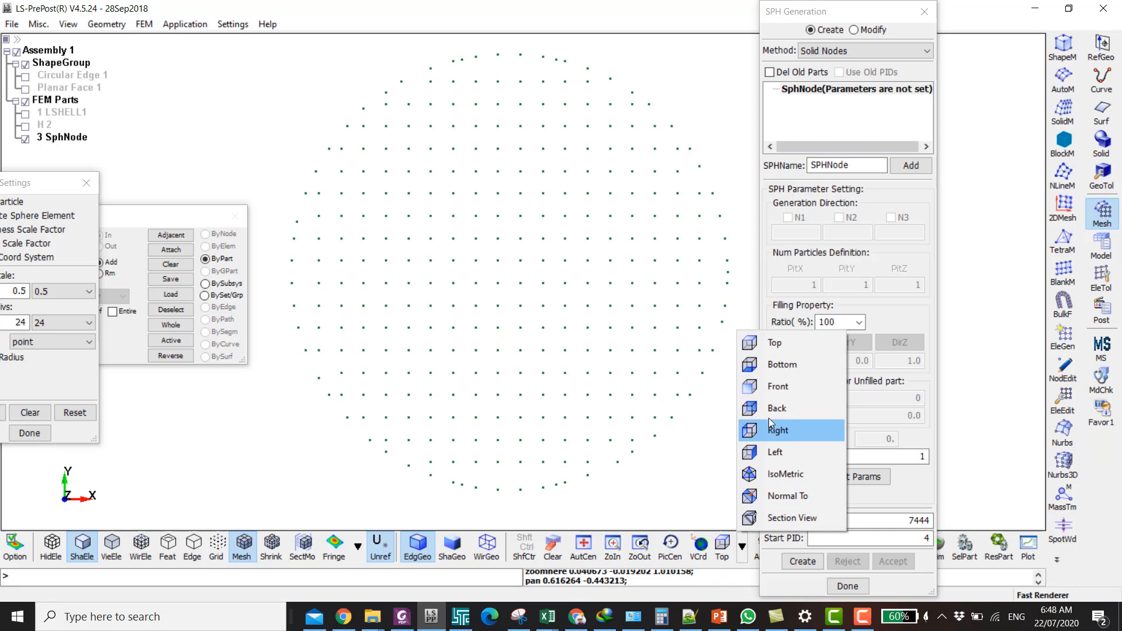
click(779, 430)
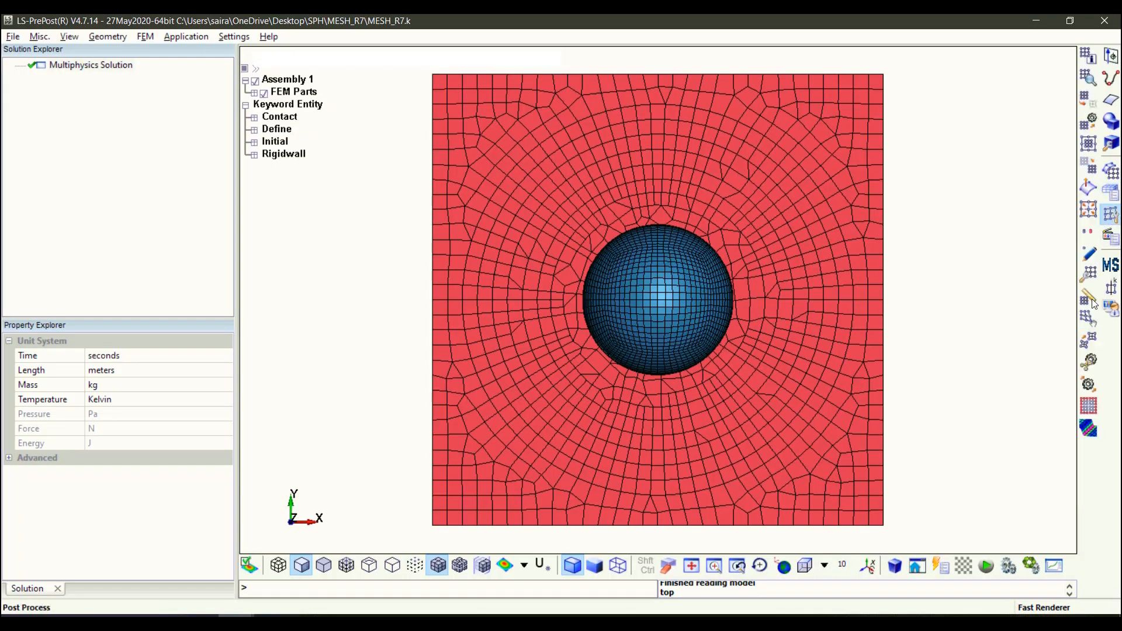
- Measure node-to-node the plate's 0.3 corner distance, then check its thickness from the Left view
click(1089, 297)
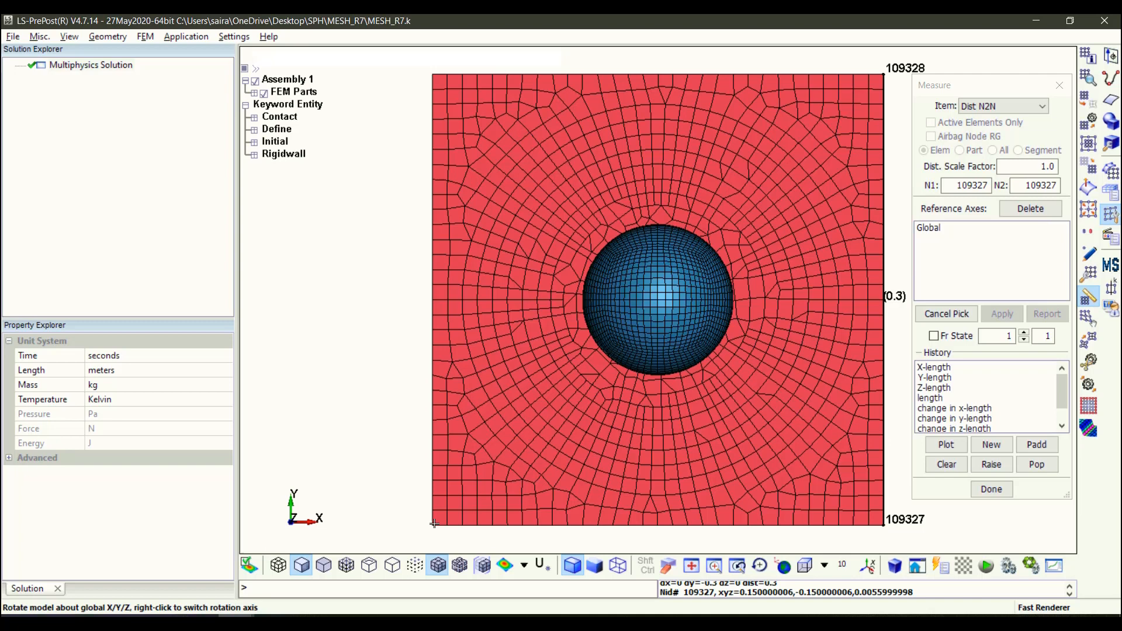
click(434, 519)
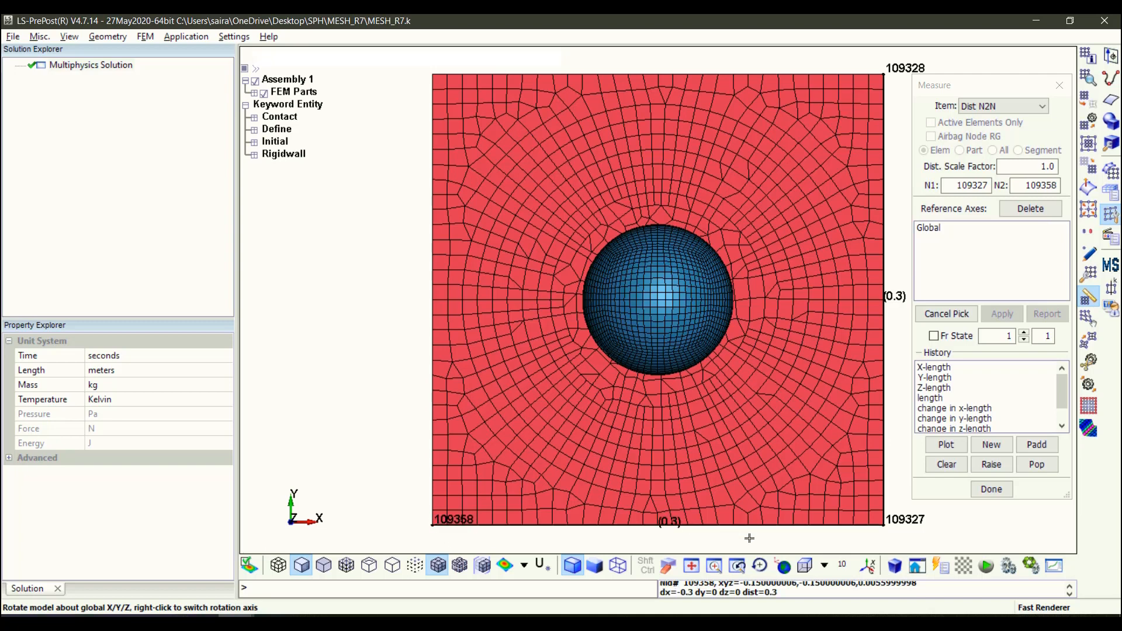
click(825, 566)
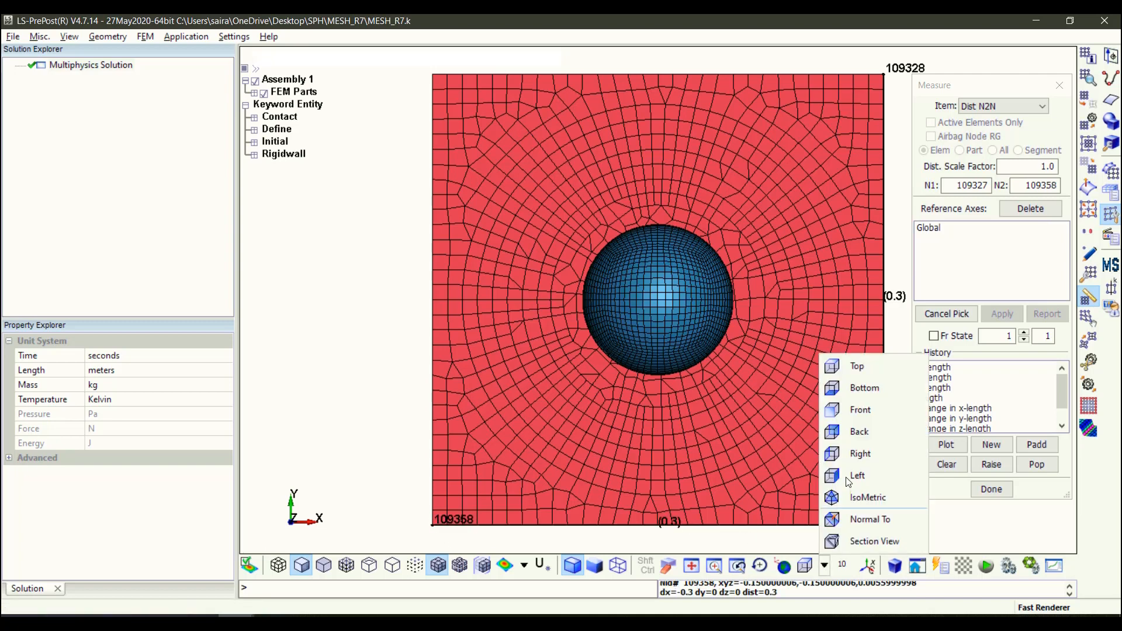
click(857, 476)
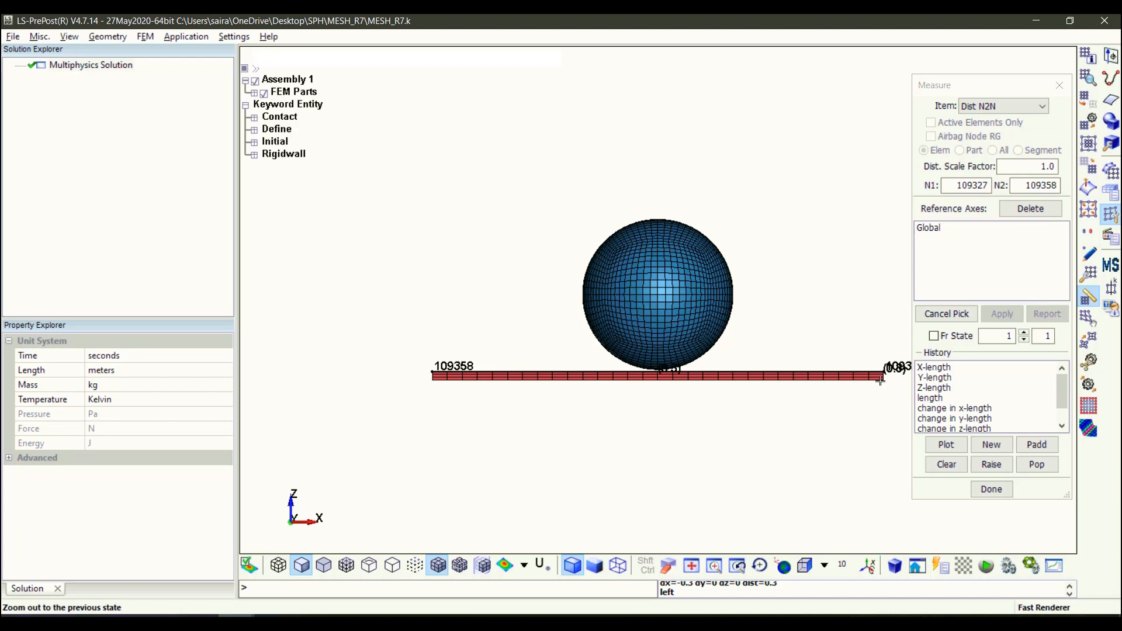
click(882, 376)
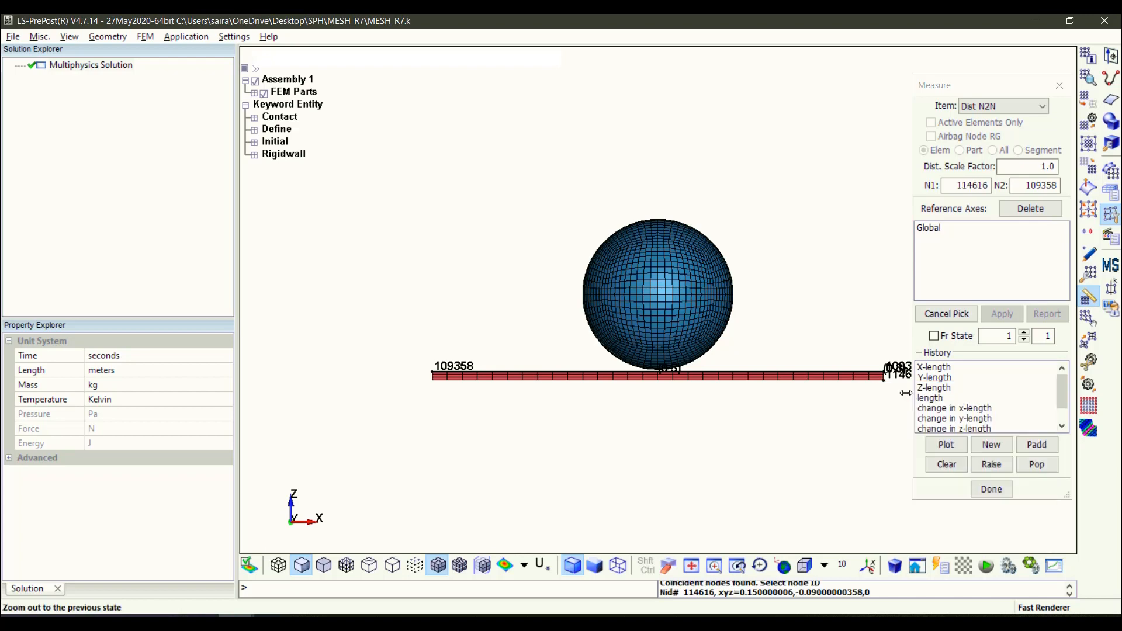
click(891, 371)
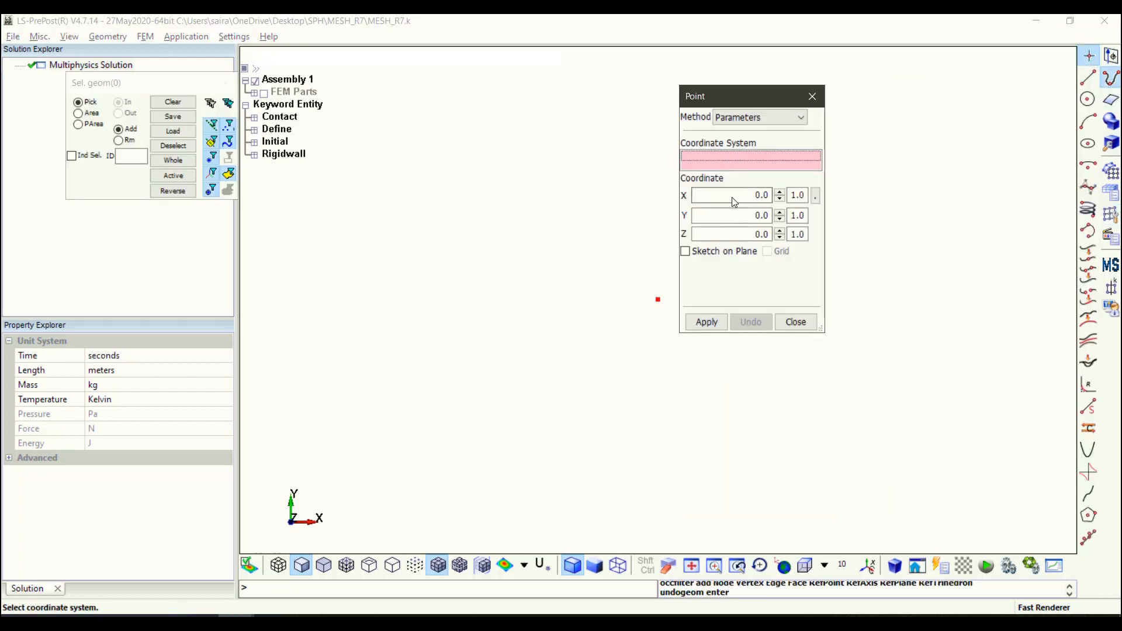
- Create corner Vertices 5–8 at (±0.3, ±0.3, 0) by parameters
click(729, 196)
text(0.3)
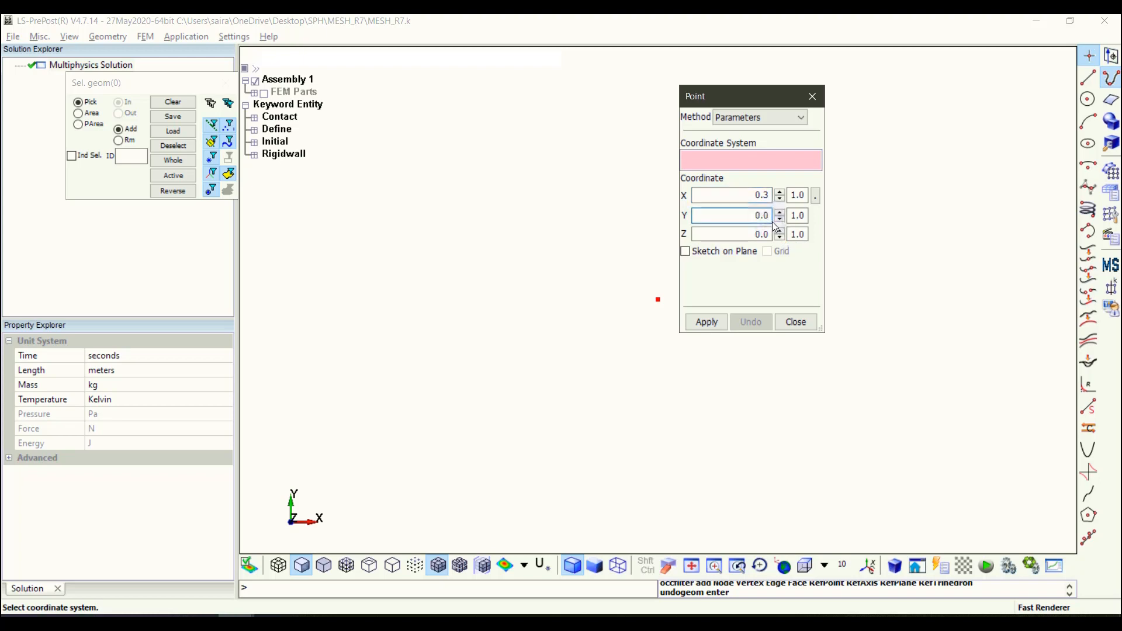
click(706, 322)
text(0.3)
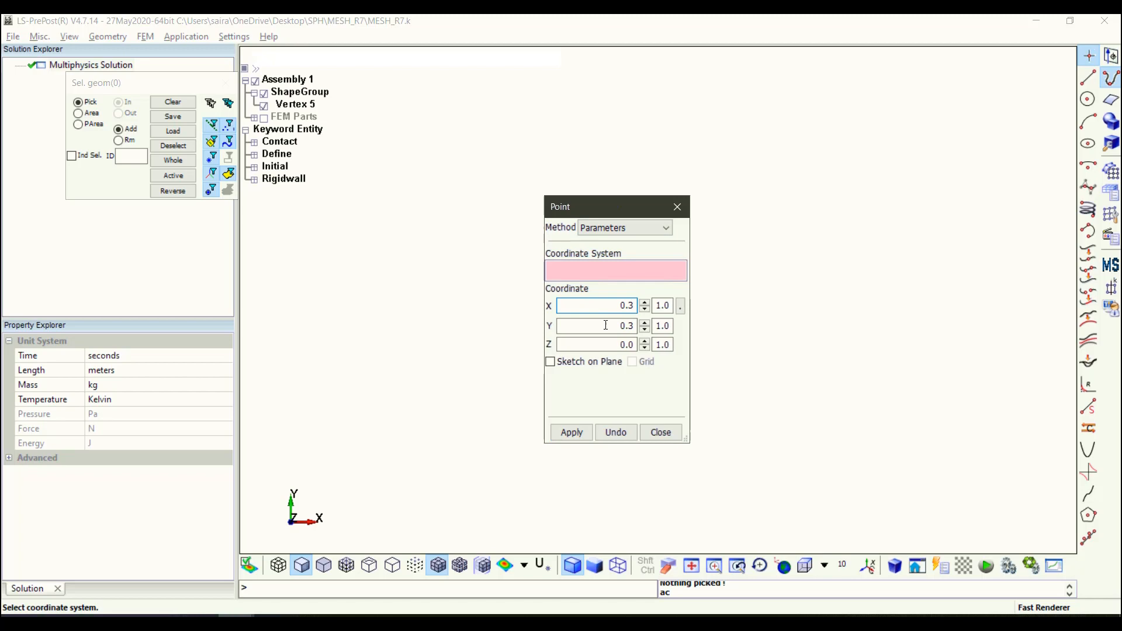
click(570, 433)
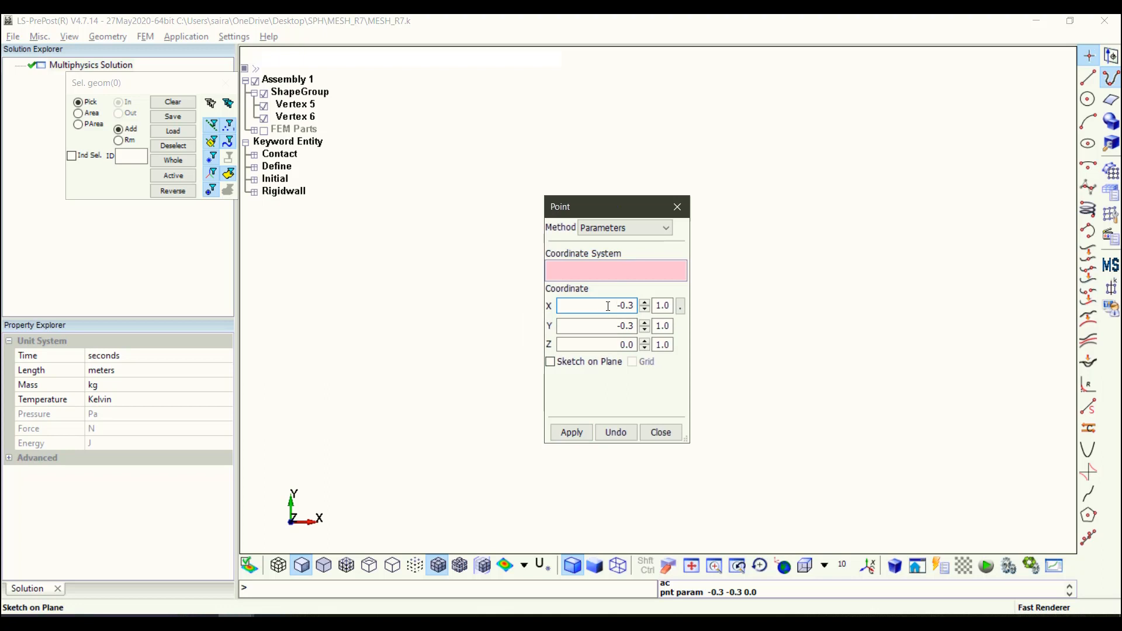
text(0.3)
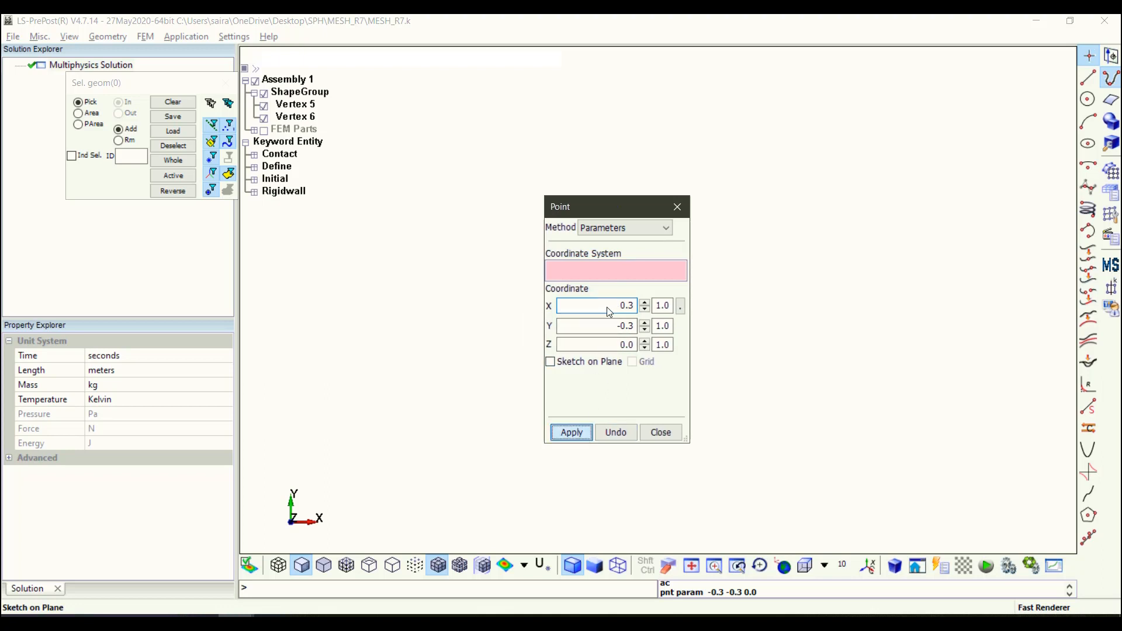
click(572, 432)
text(-0.3)
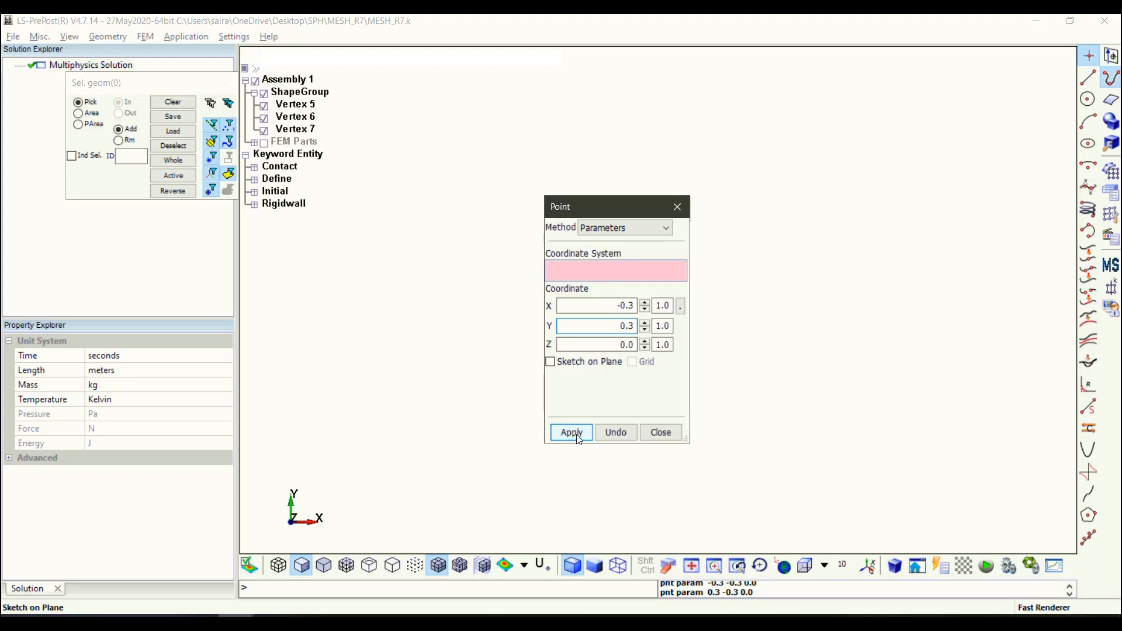
click(570, 433)
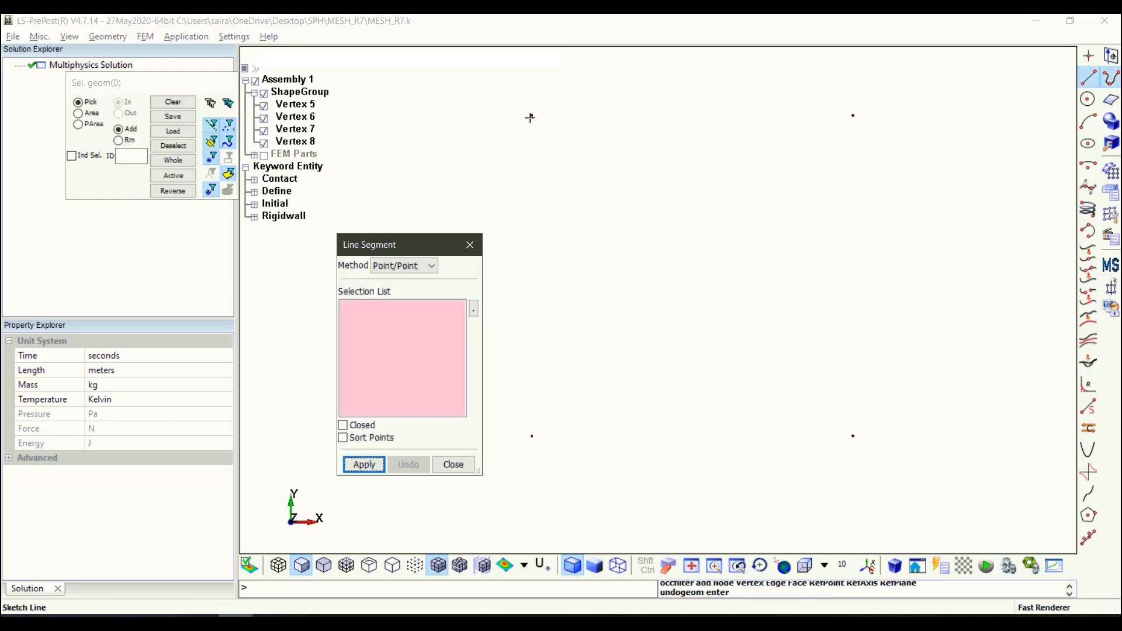
- Join corner vertices point-to-point into square edges Lines 3–6
click(853, 116)
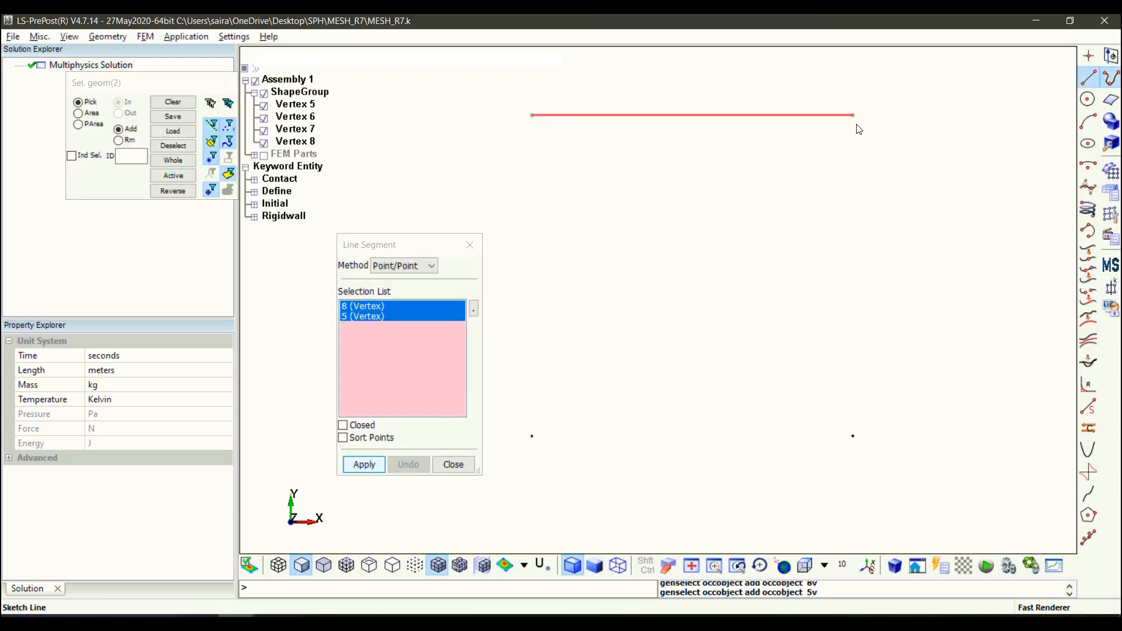
click(364, 464)
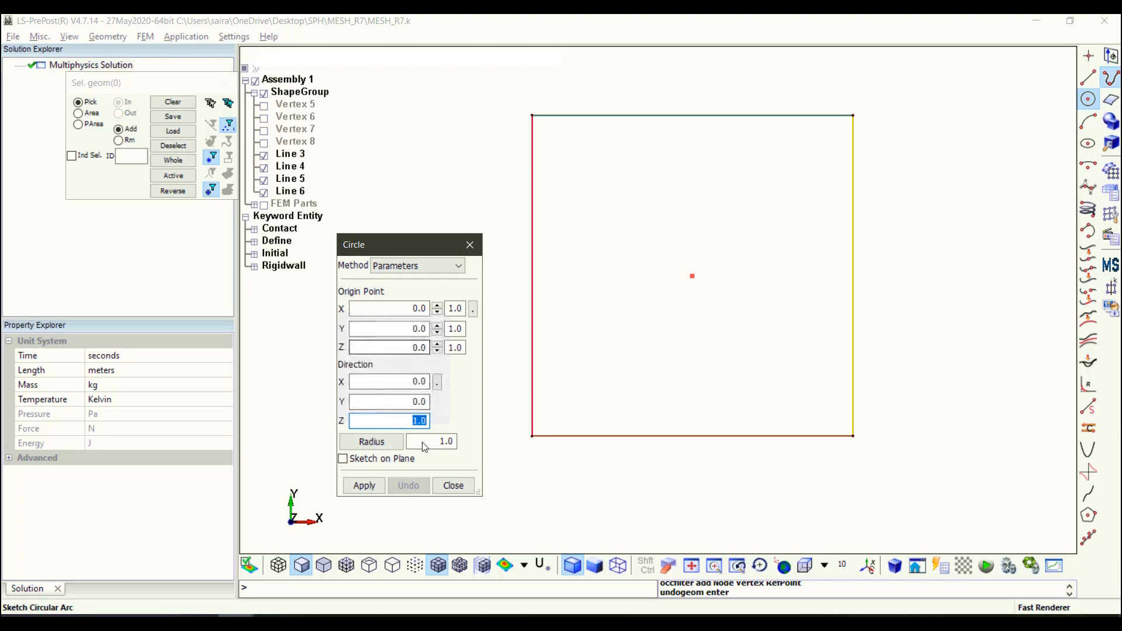
- Add concentric circles at the origin with radii 0.28, 0.22, 0.16, 0.10 and the innermost 0.04
click(431, 441)
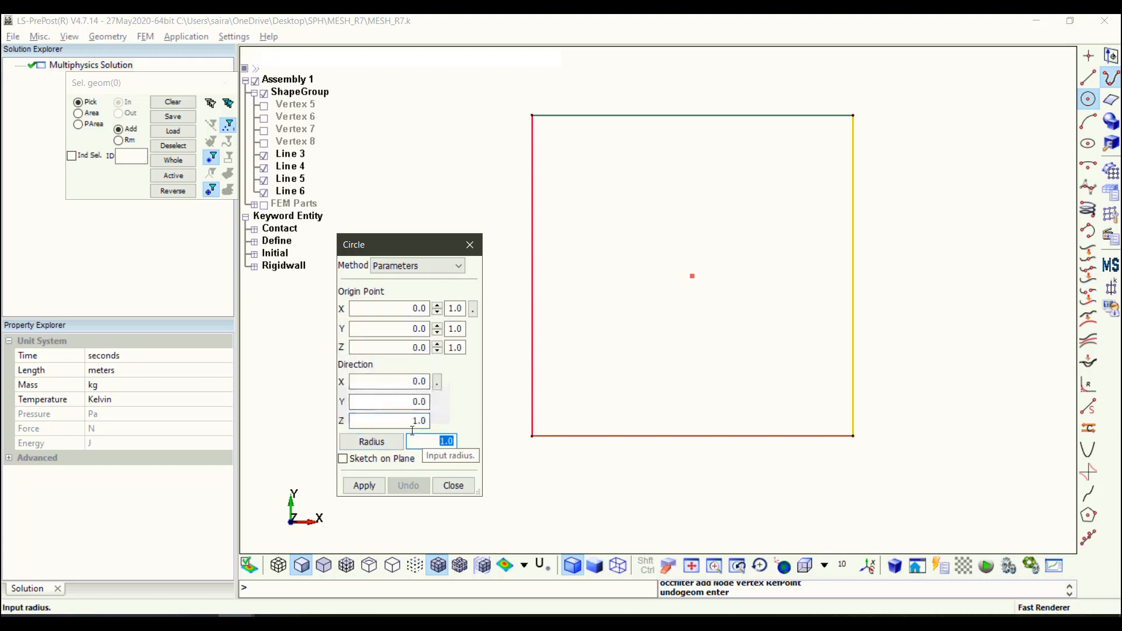
text(0.145)
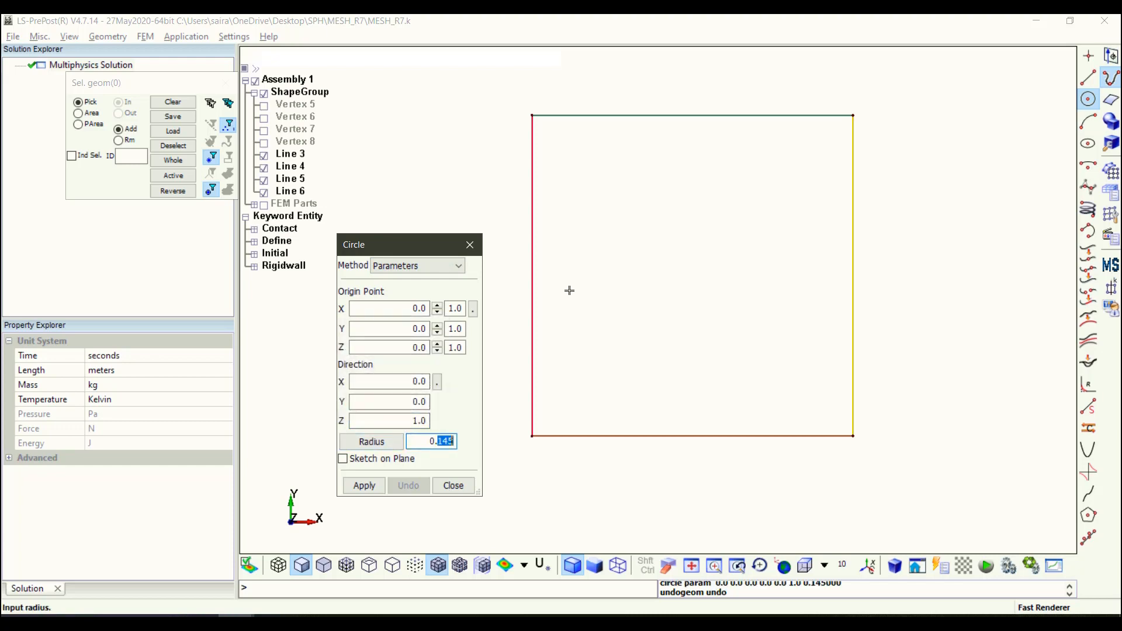
click(364, 485)
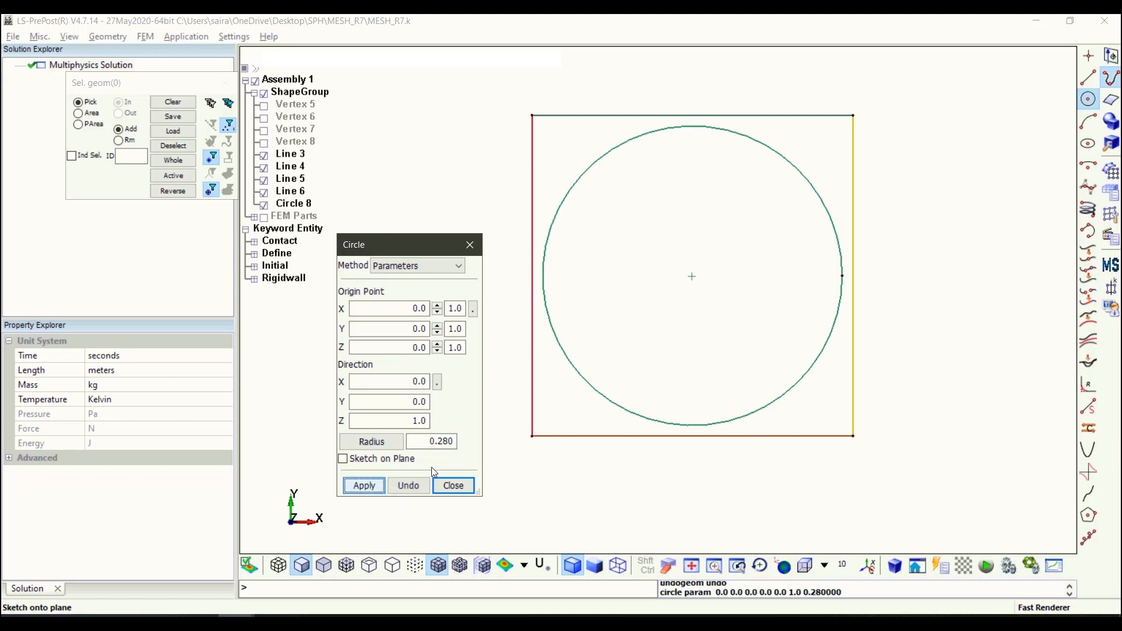
text(0.23)
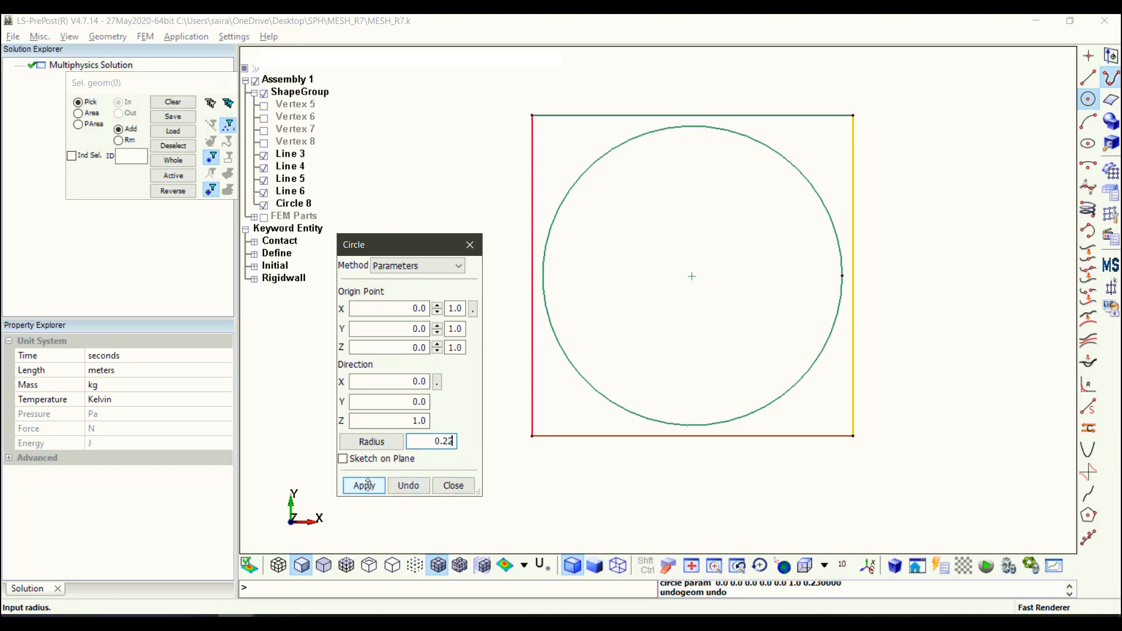
click(364, 485)
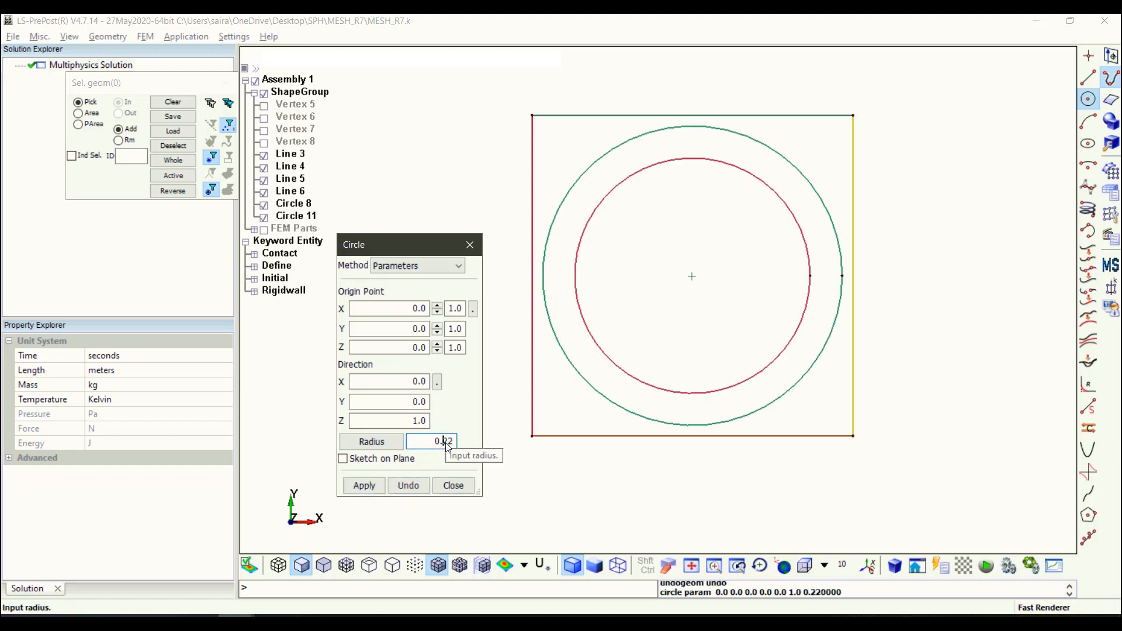
text(0.16)
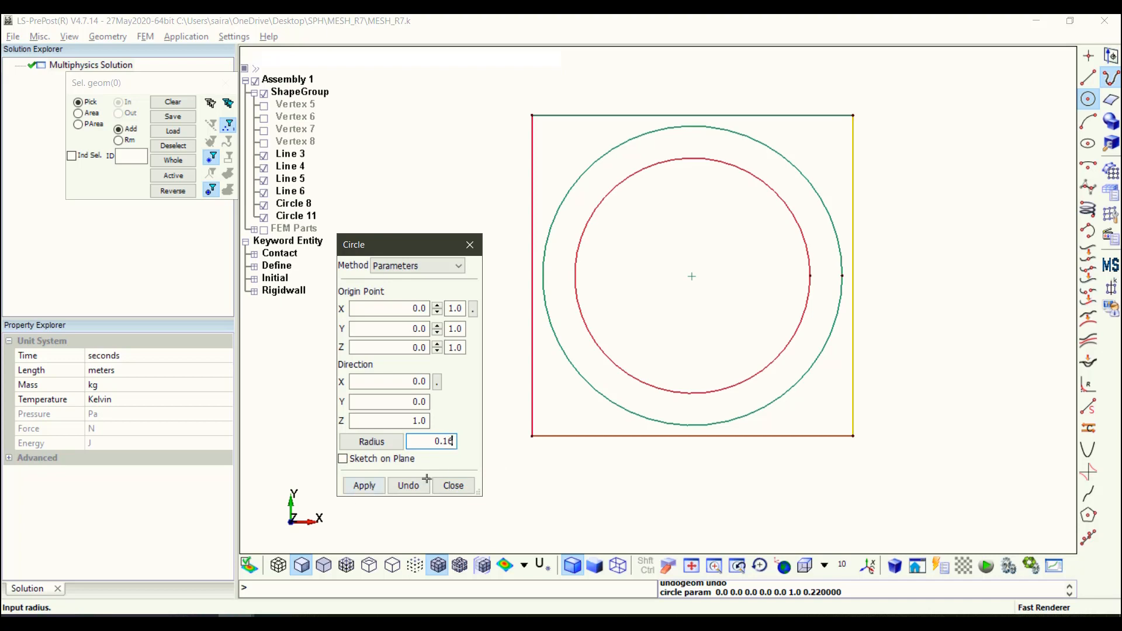
click(363, 485)
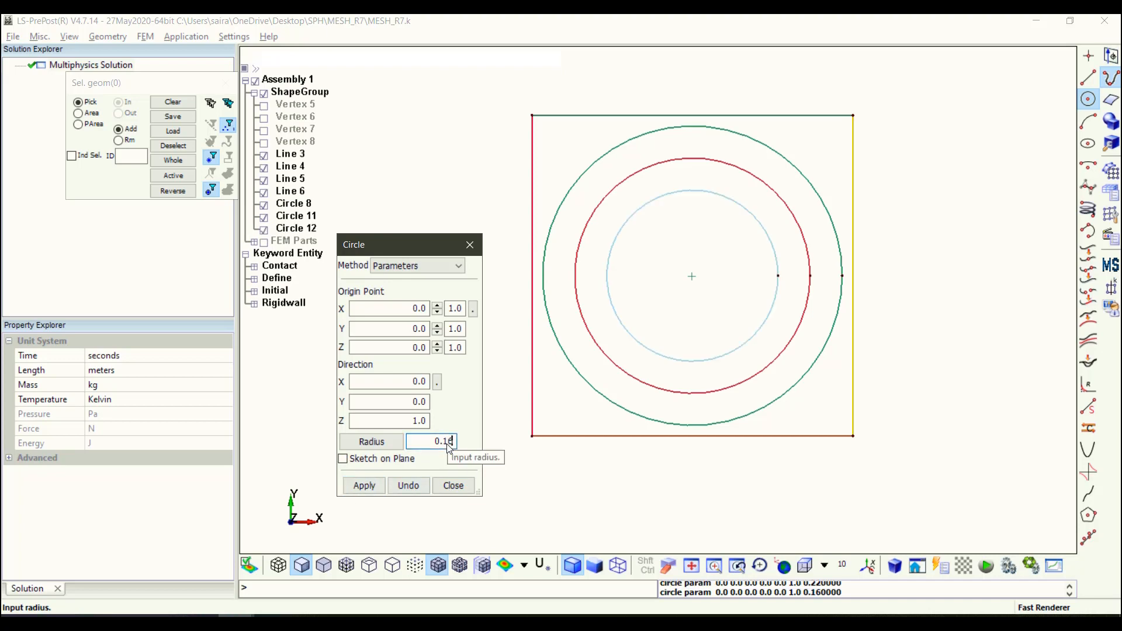
click(363, 485)
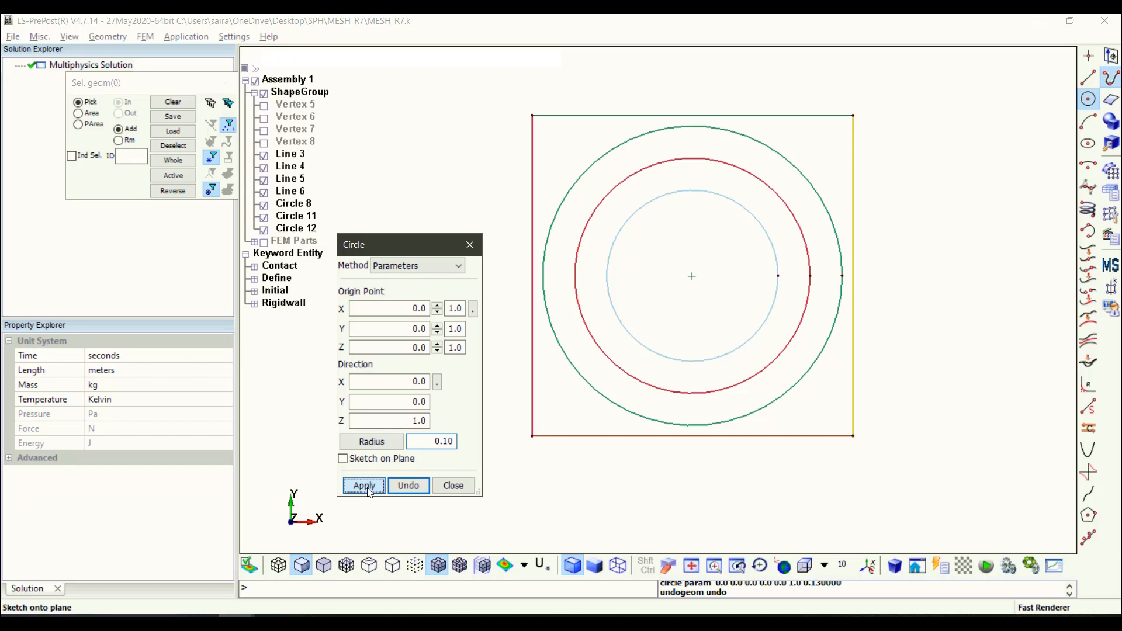
click(364, 485)
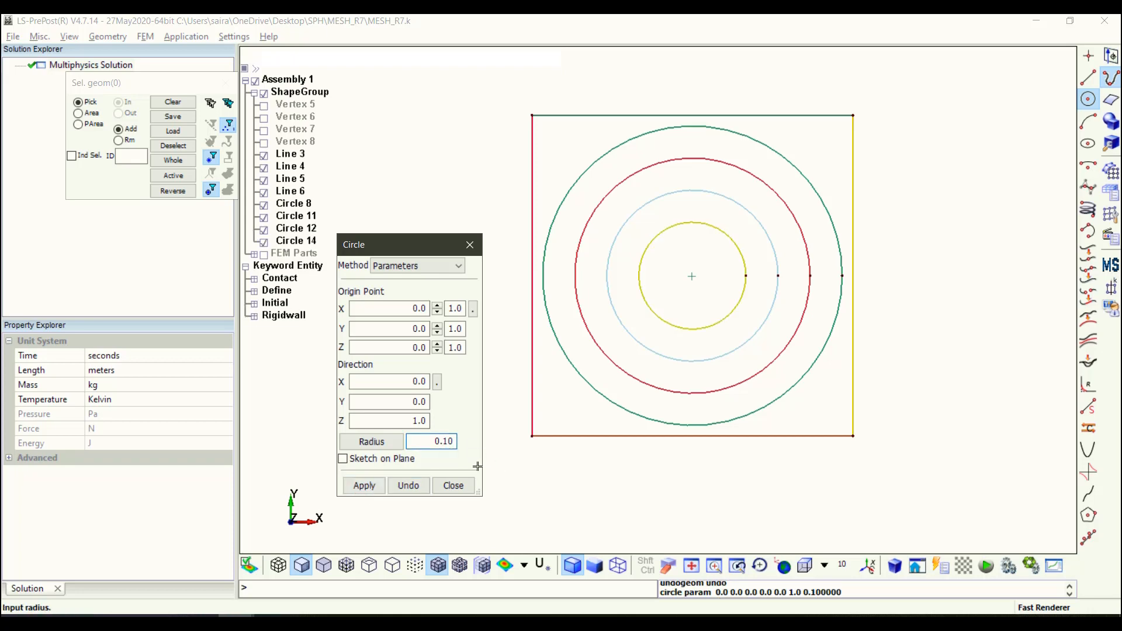
click(364, 485)
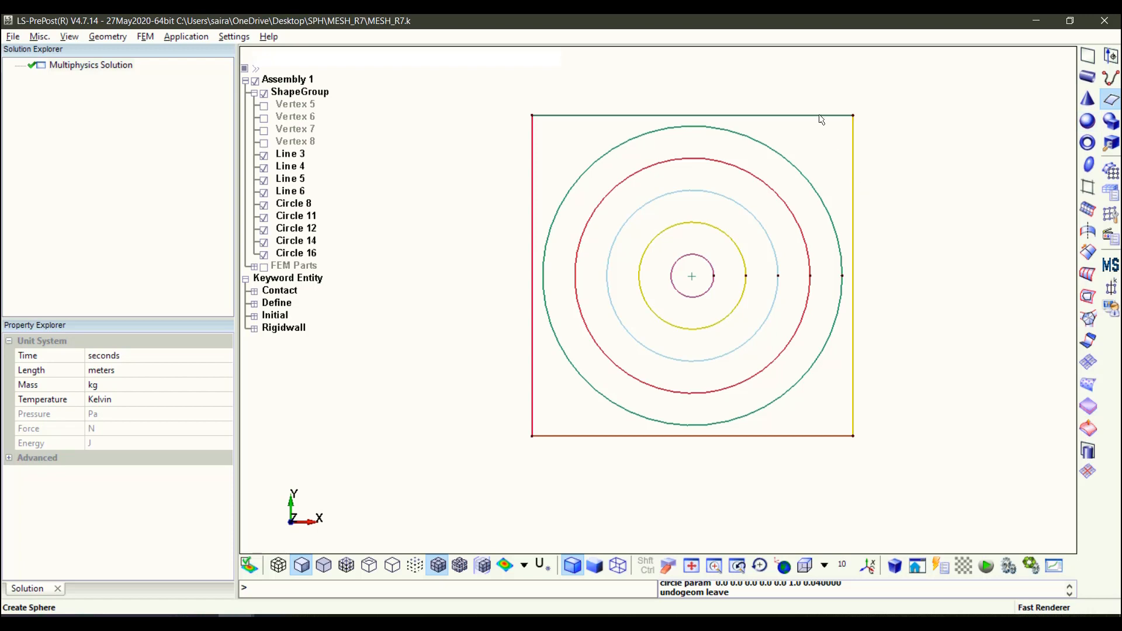
mouse_move(1094, 198)
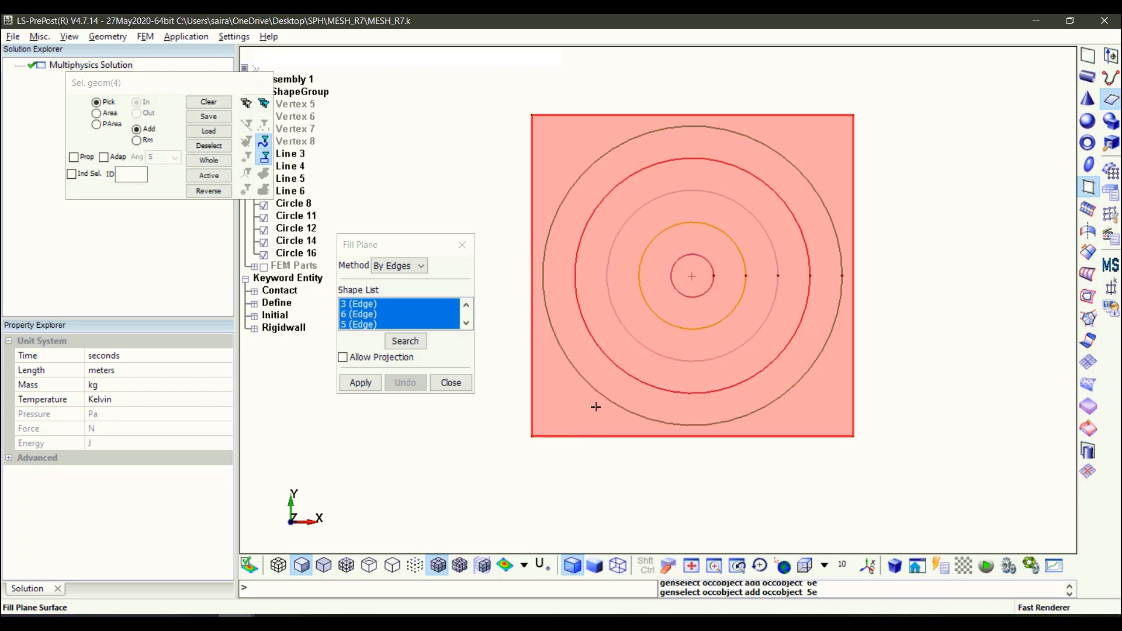
- Fill the area between the square and outer circle and the next ring with plane surfaces
click(360, 383)
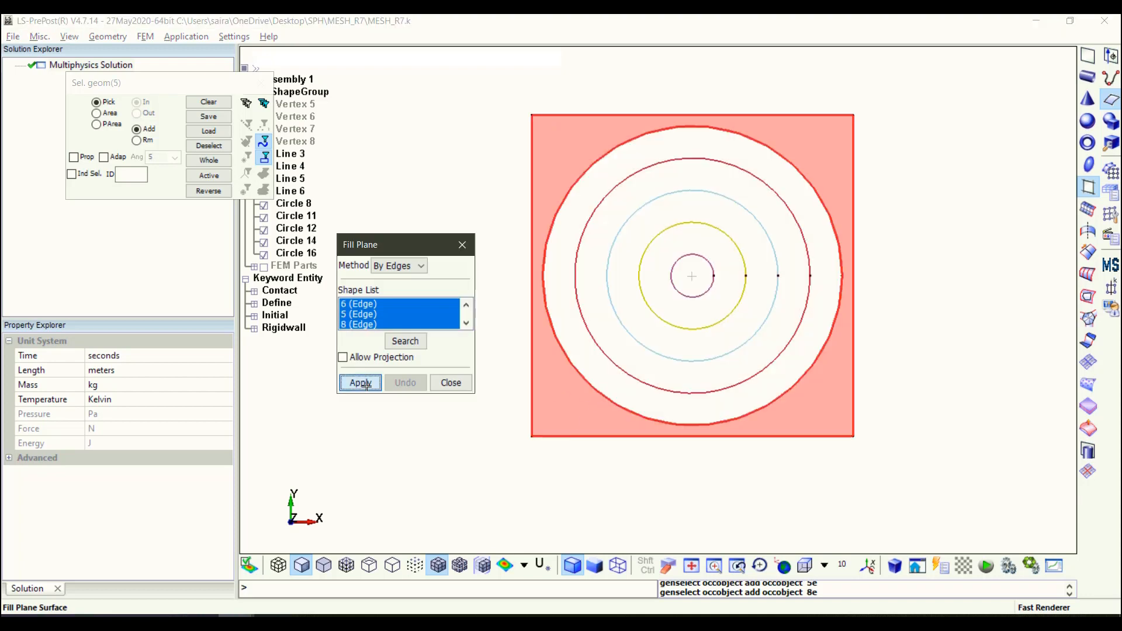
click(360, 382)
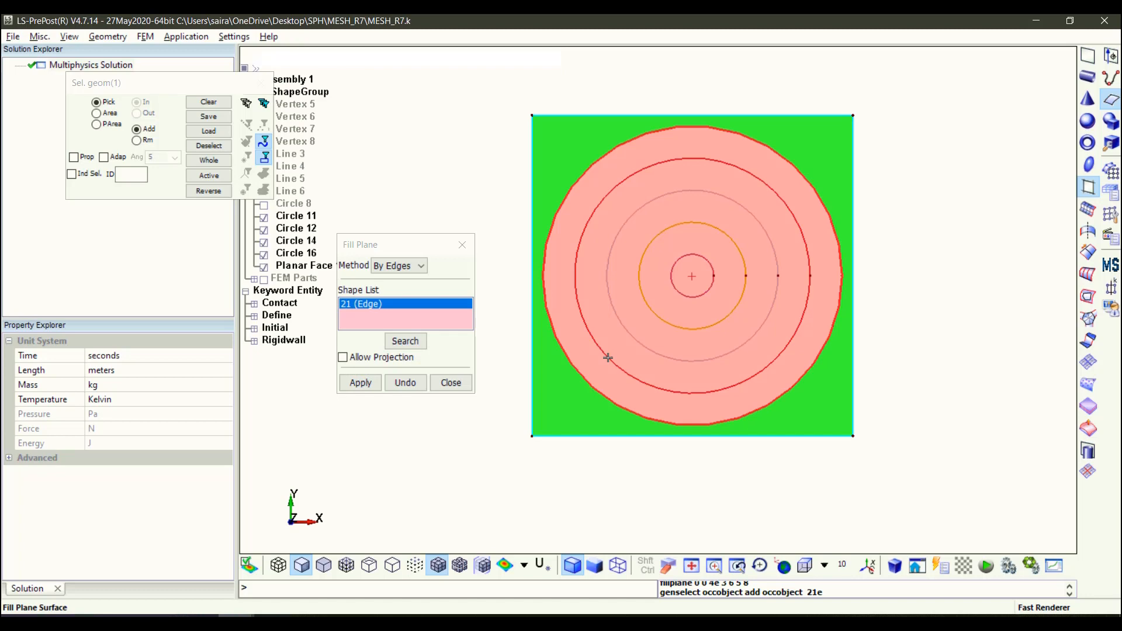
click(360, 382)
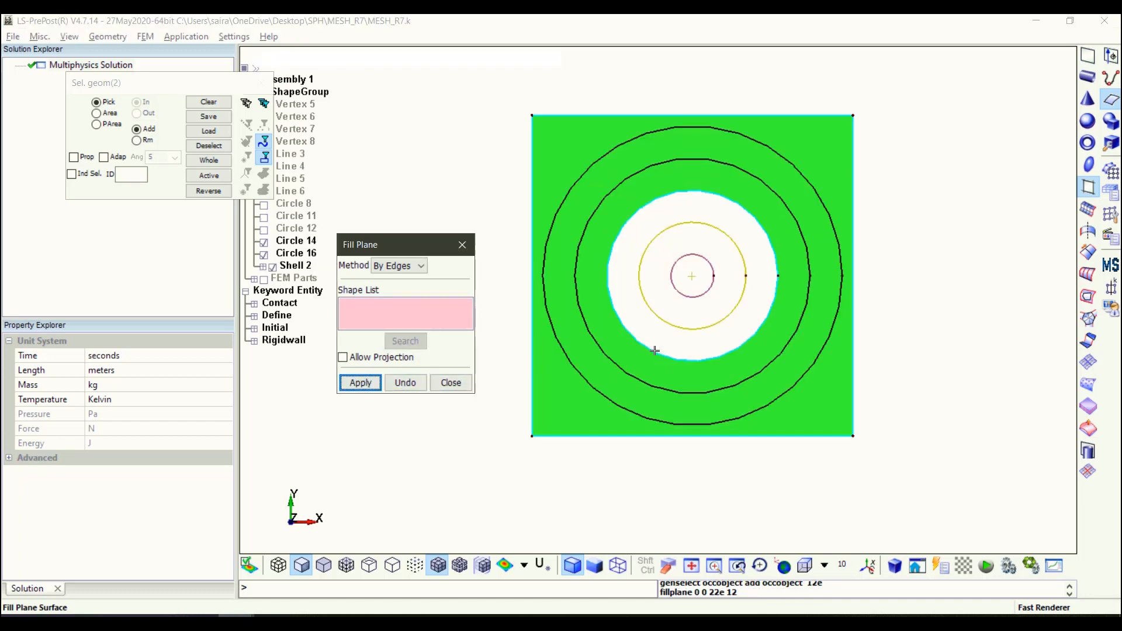
click(665, 324)
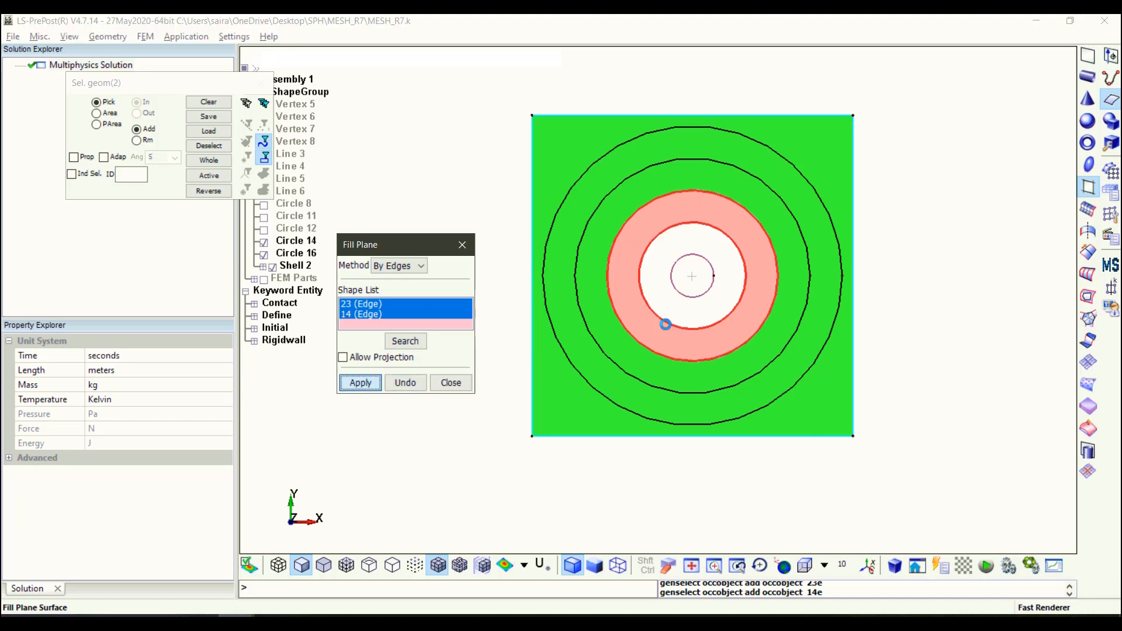
- Fill the remaining inner ring and the small central disc, completing the planar faces
click(360, 383)
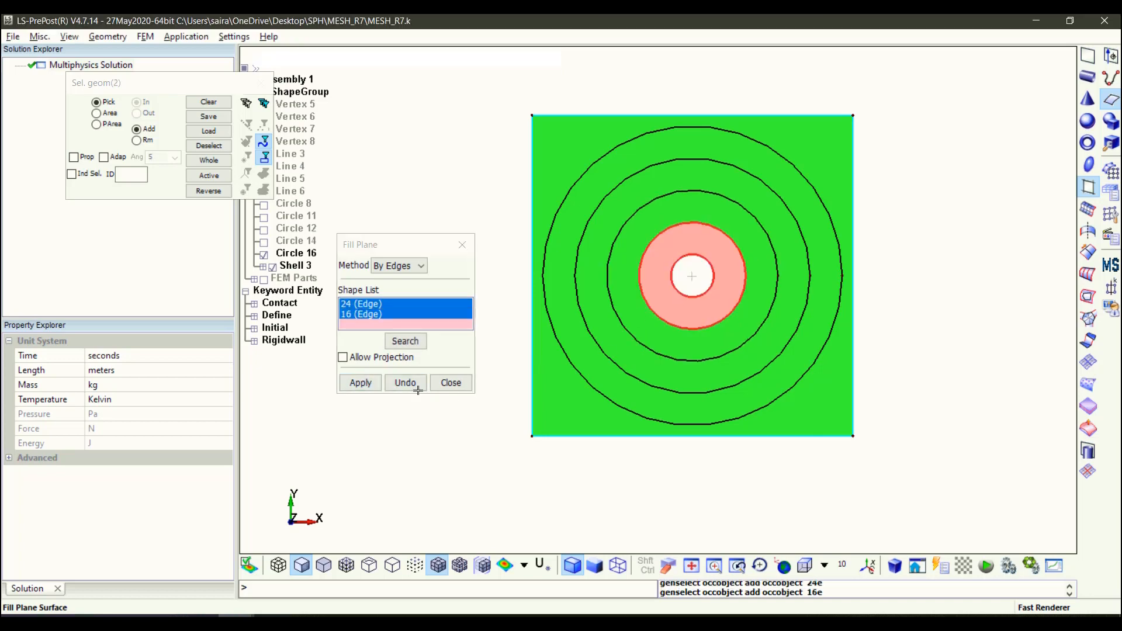
click(361, 382)
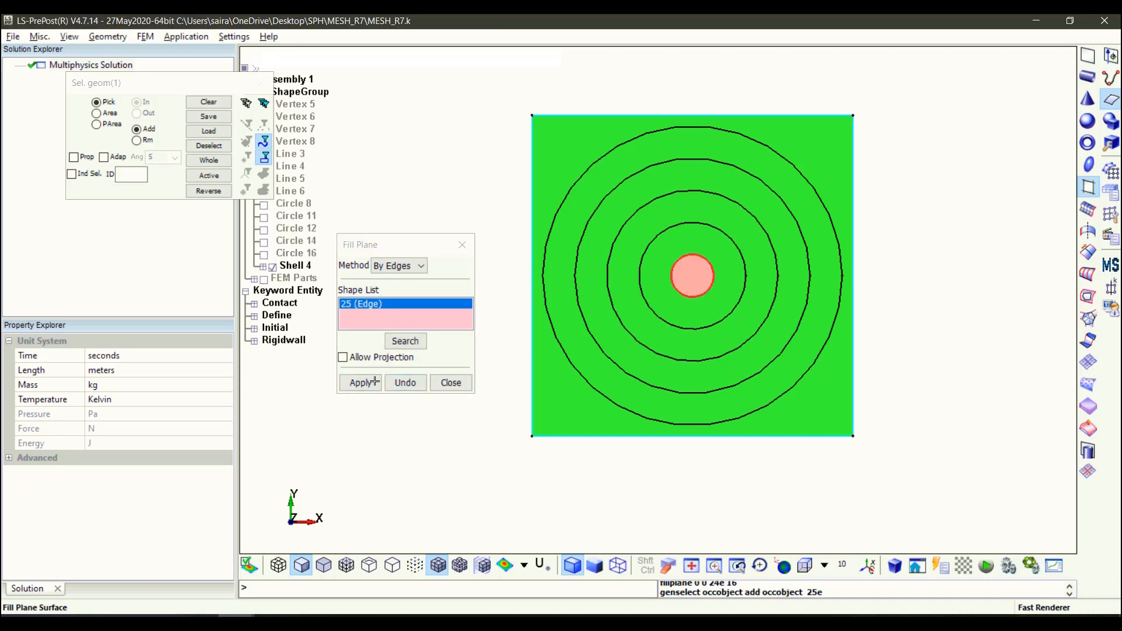
click(360, 382)
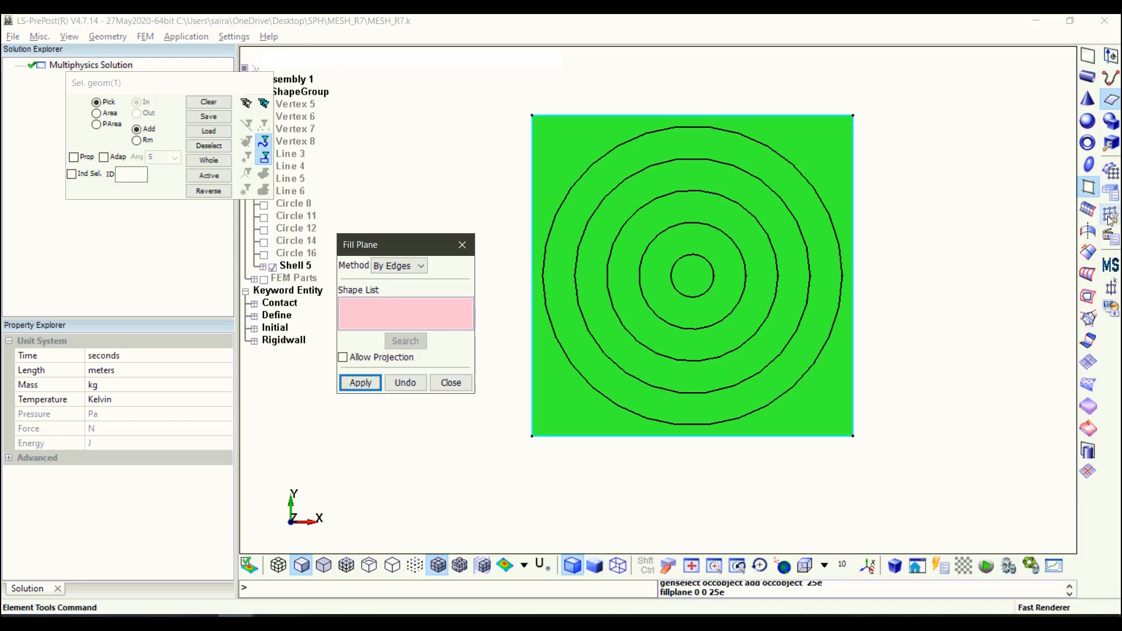
click(451, 383)
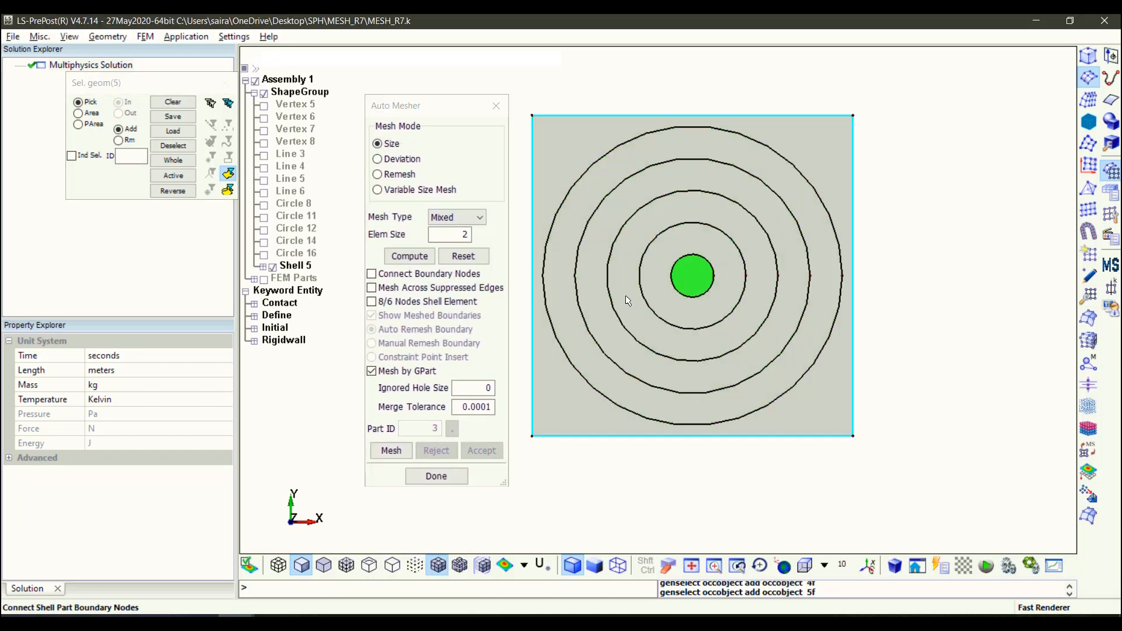
- Auto-mesh all filled faces with 0.003 shell elements and accept the radial mesh
click(449, 233)
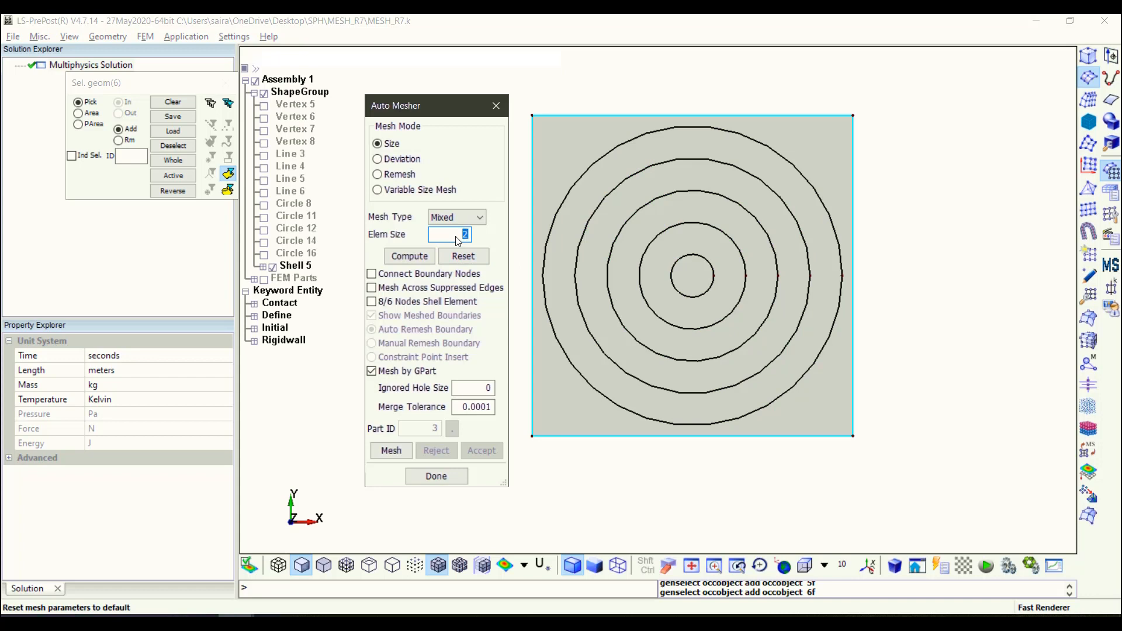
click(390, 450)
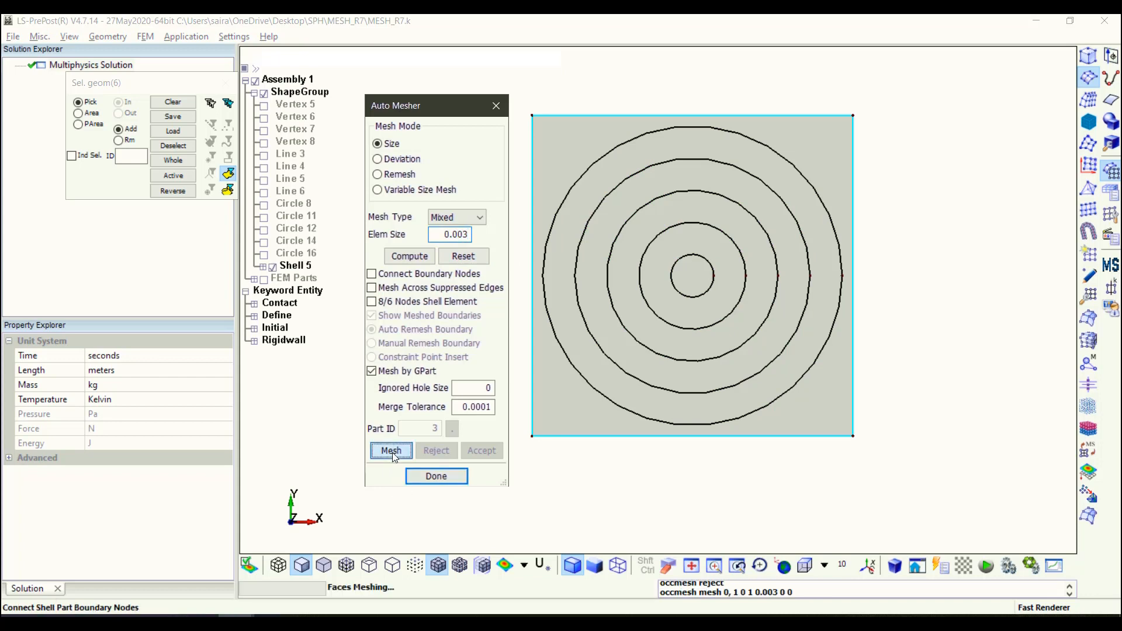
click(391, 450)
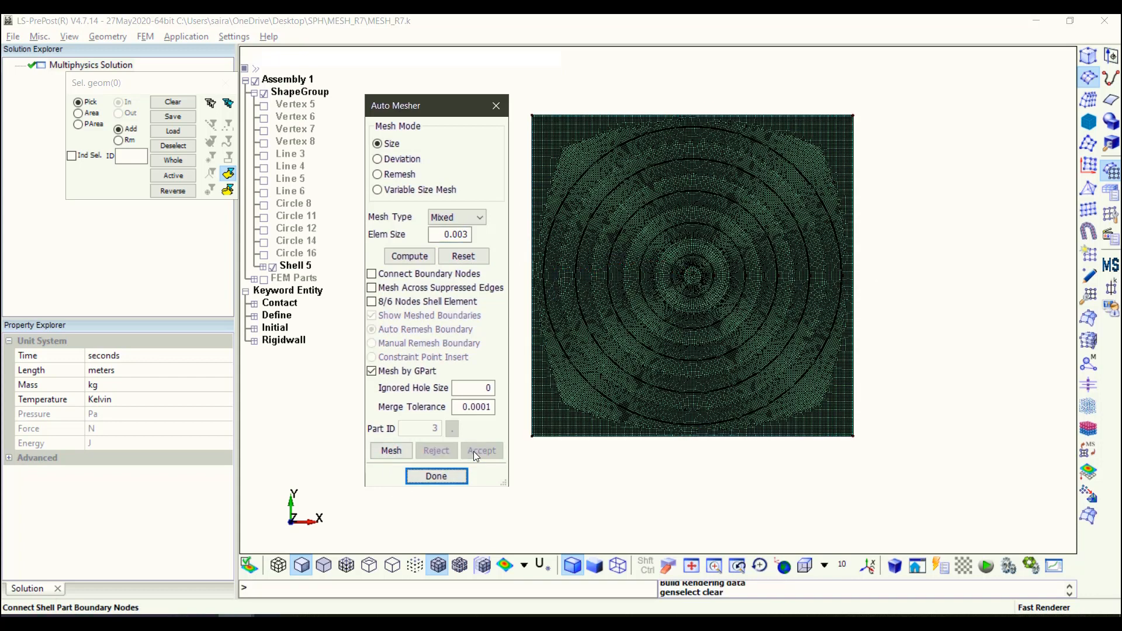
click(482, 451)
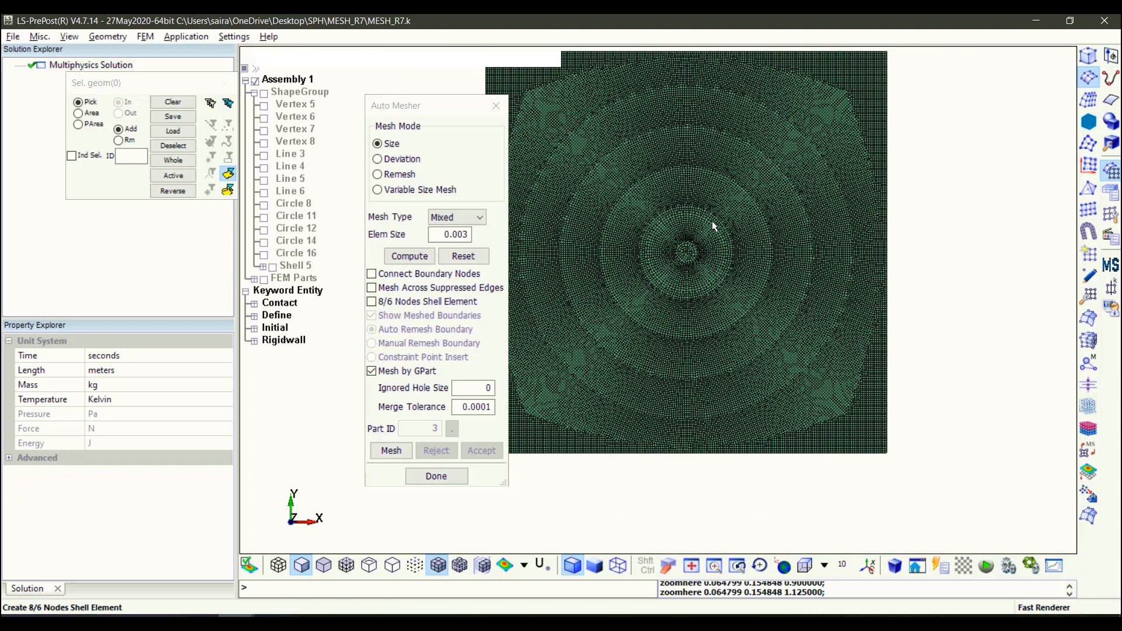
drag(712, 226, 694, 276)
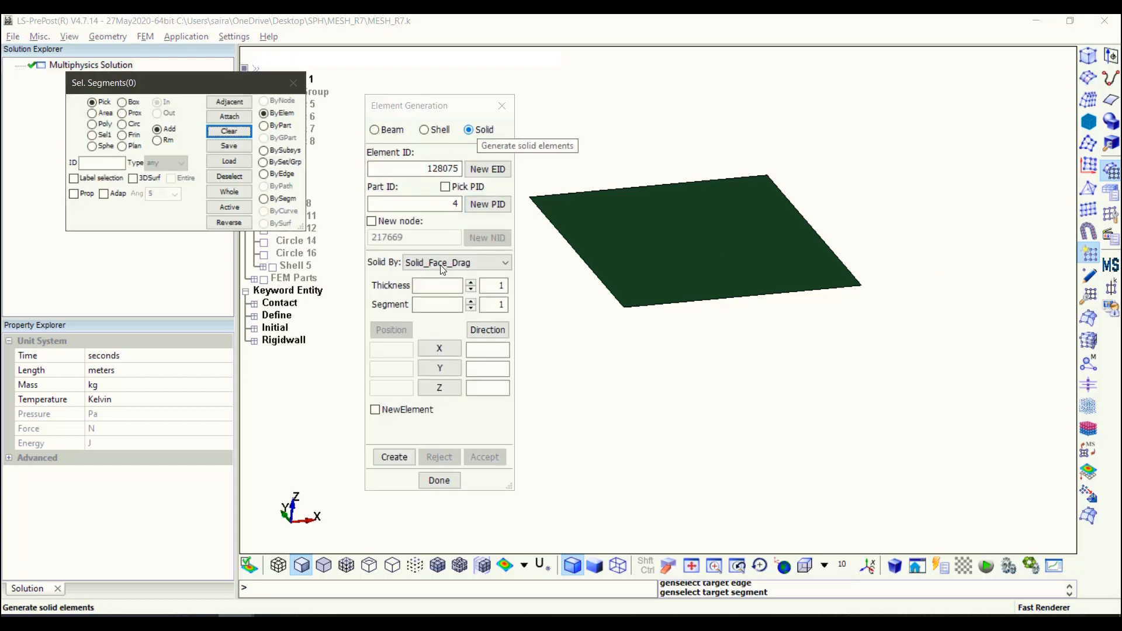
- Select the whole meshed plate by part and set six through-thickness layers, 0.0056 thick
click(265, 125)
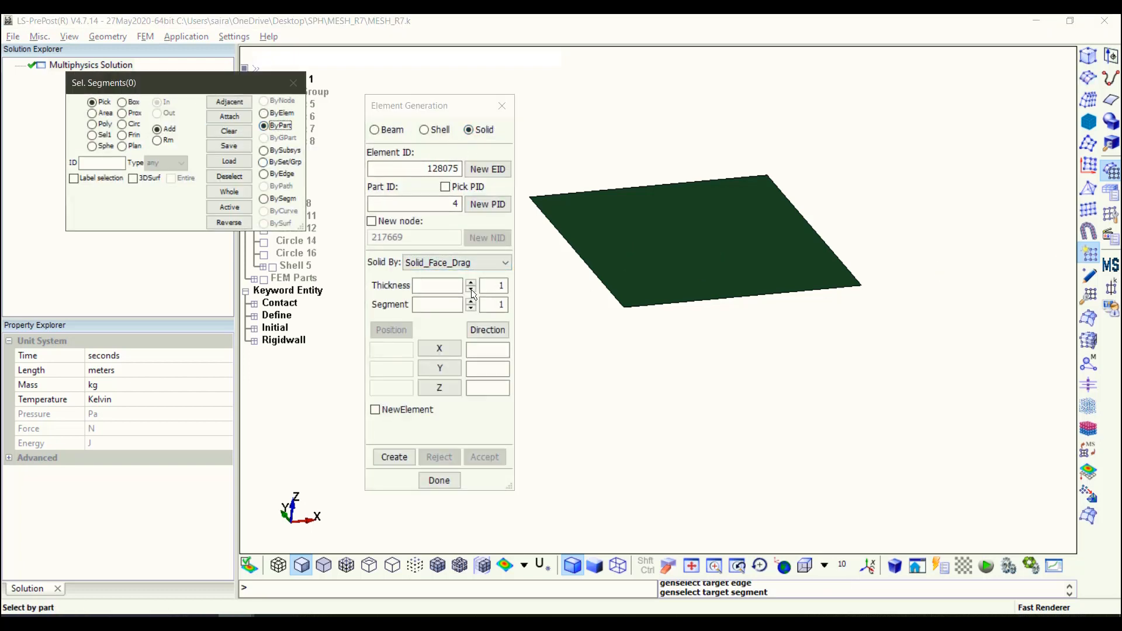
click(470, 301)
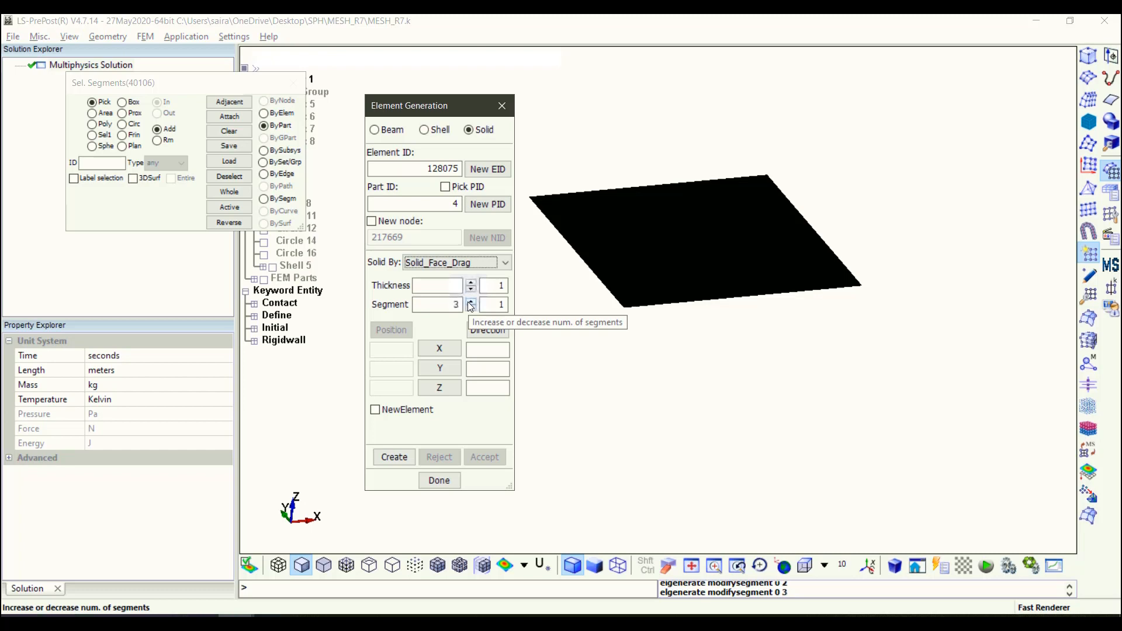
click(436, 285)
text(0.0056)
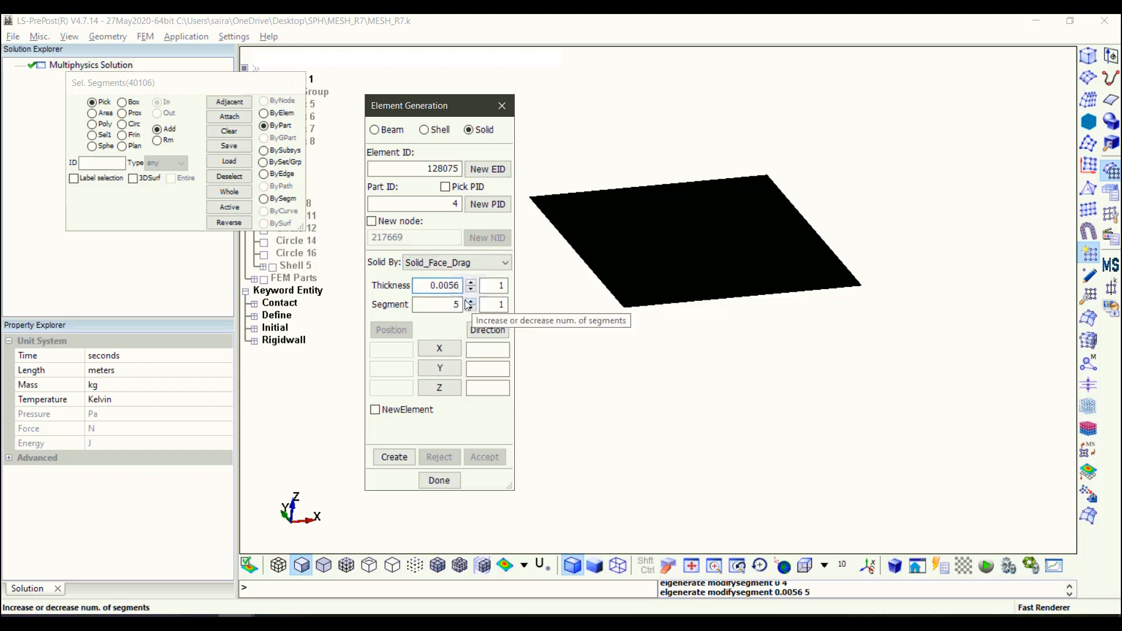
click(471, 301)
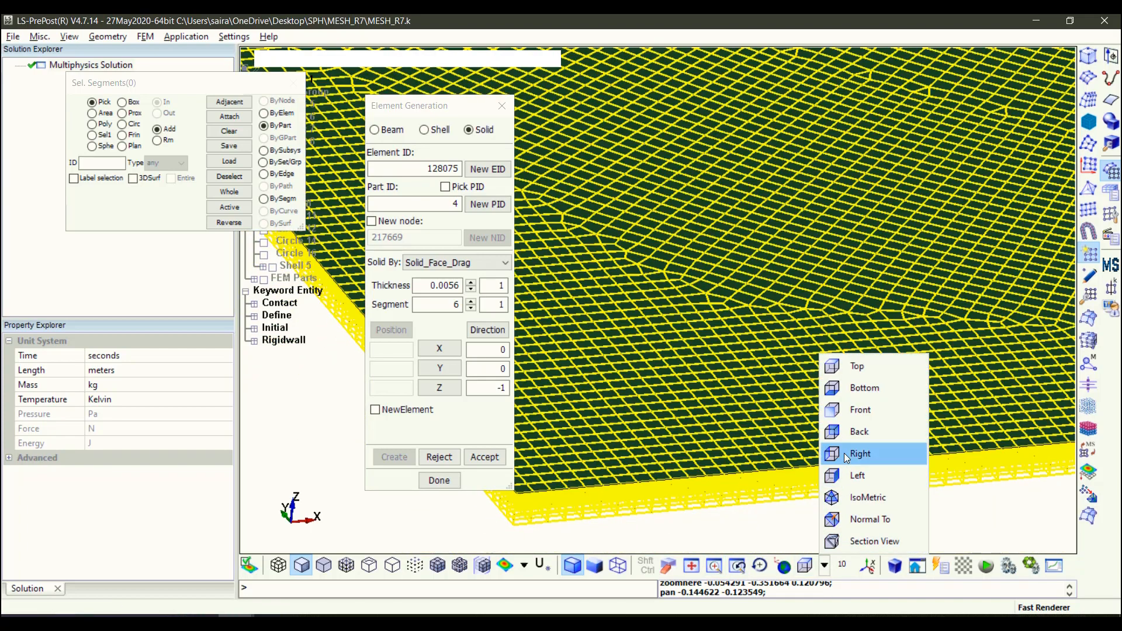
- Check the extruded solid from the side, accept it and return to isometric view
click(859, 453)
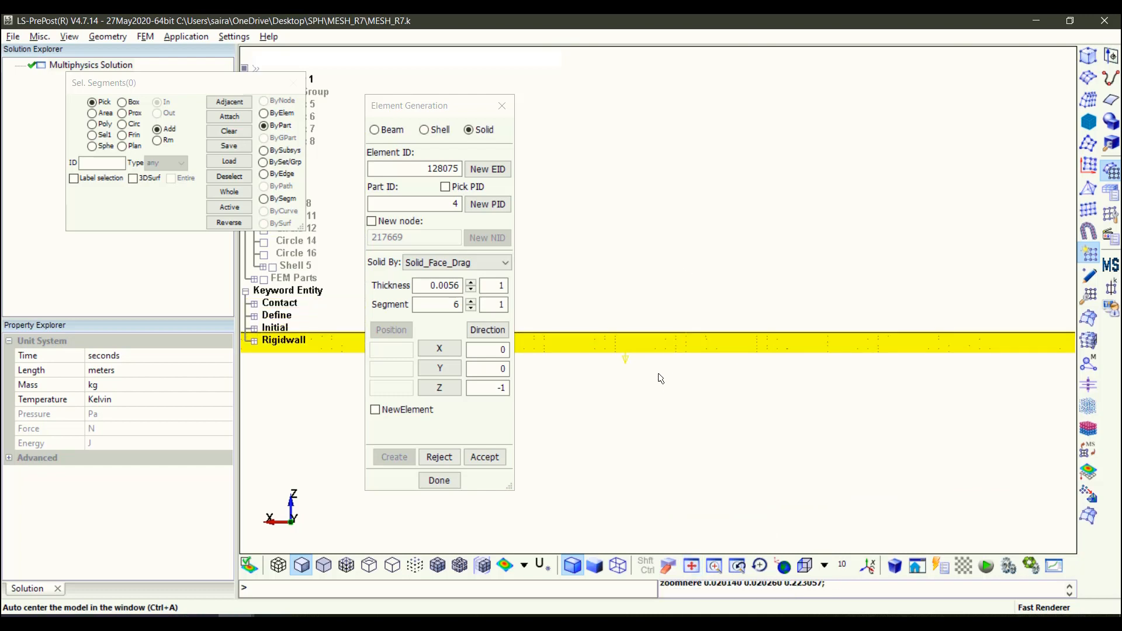
click(484, 457)
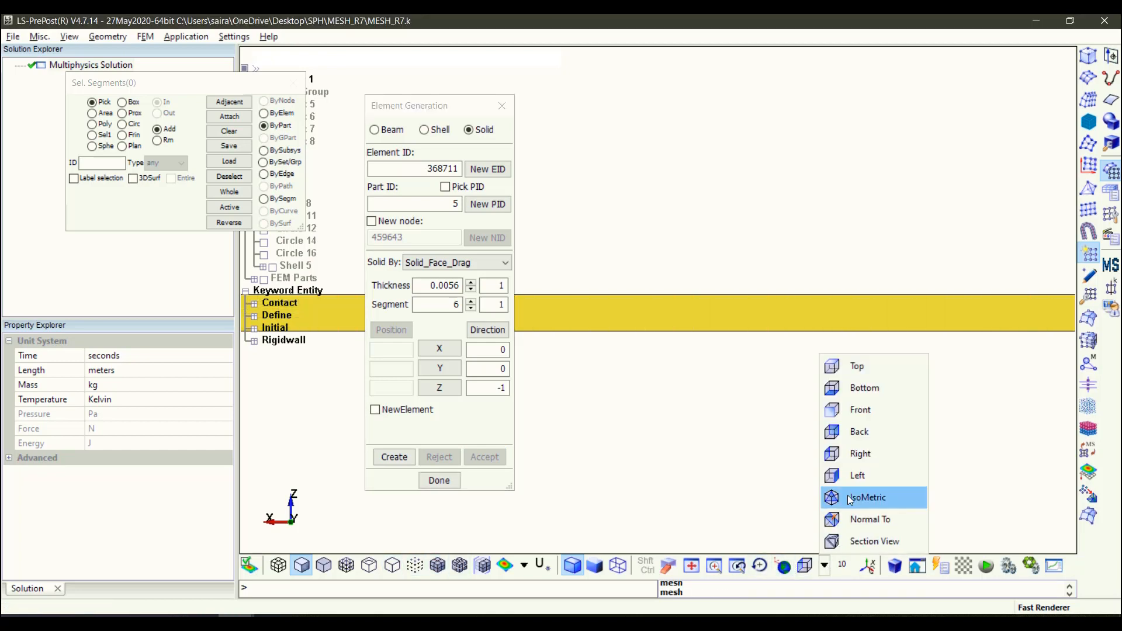
click(867, 498)
text(4)
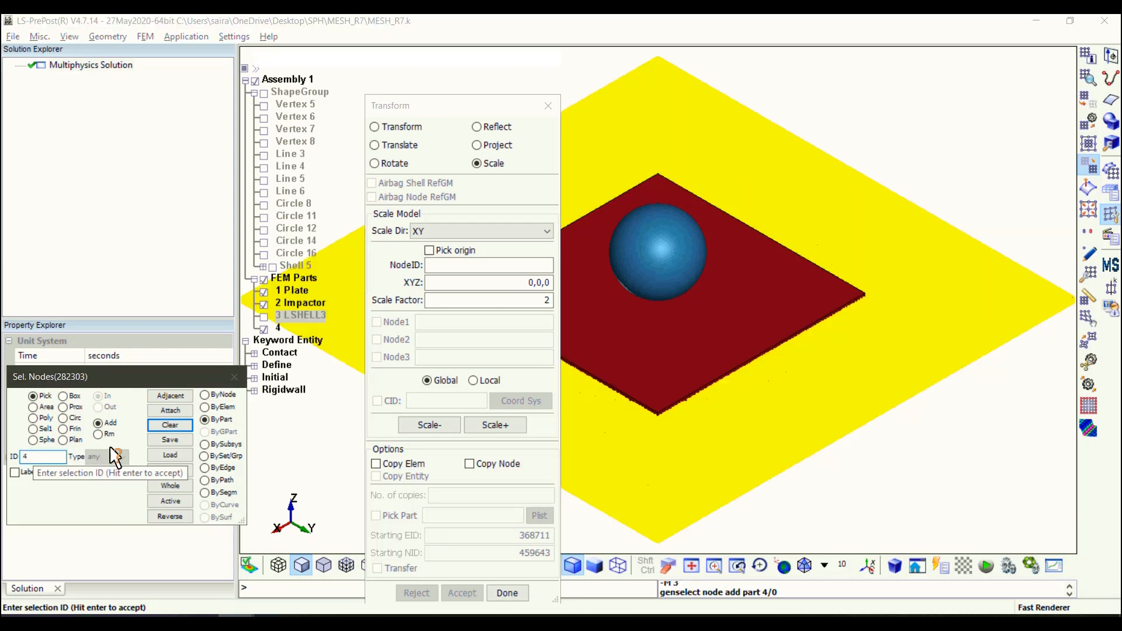
- Scale all nodes of part 4 twofold in XY to match the old plate's footprint
click(429, 424)
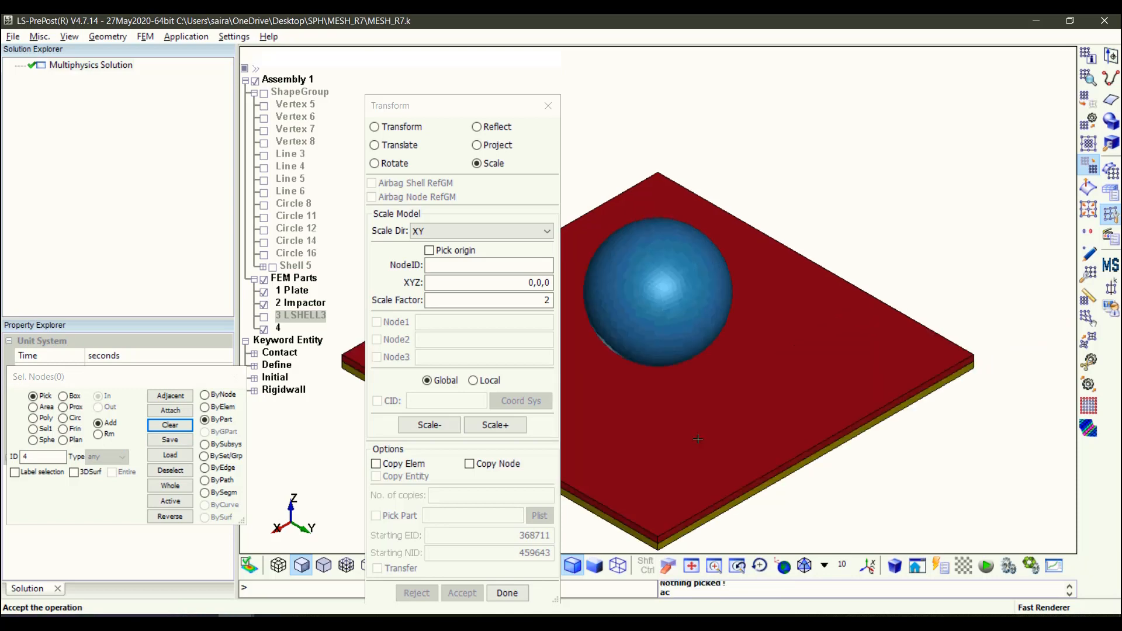
click(376, 144)
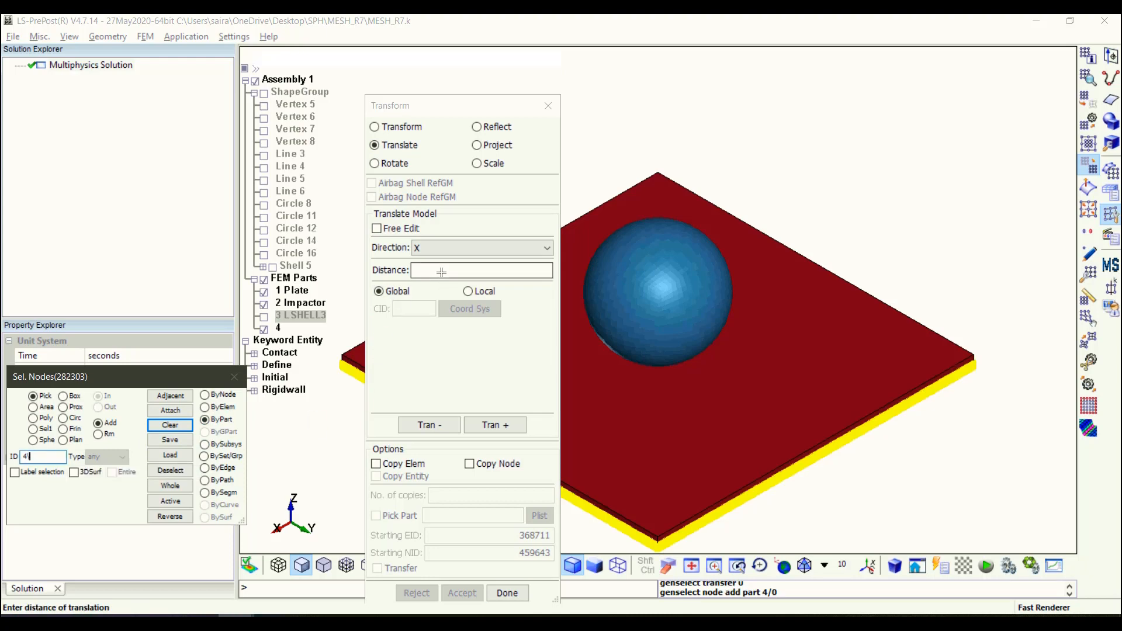
- Translate part 4 up by 0.0056 along Z
text(0.0056)
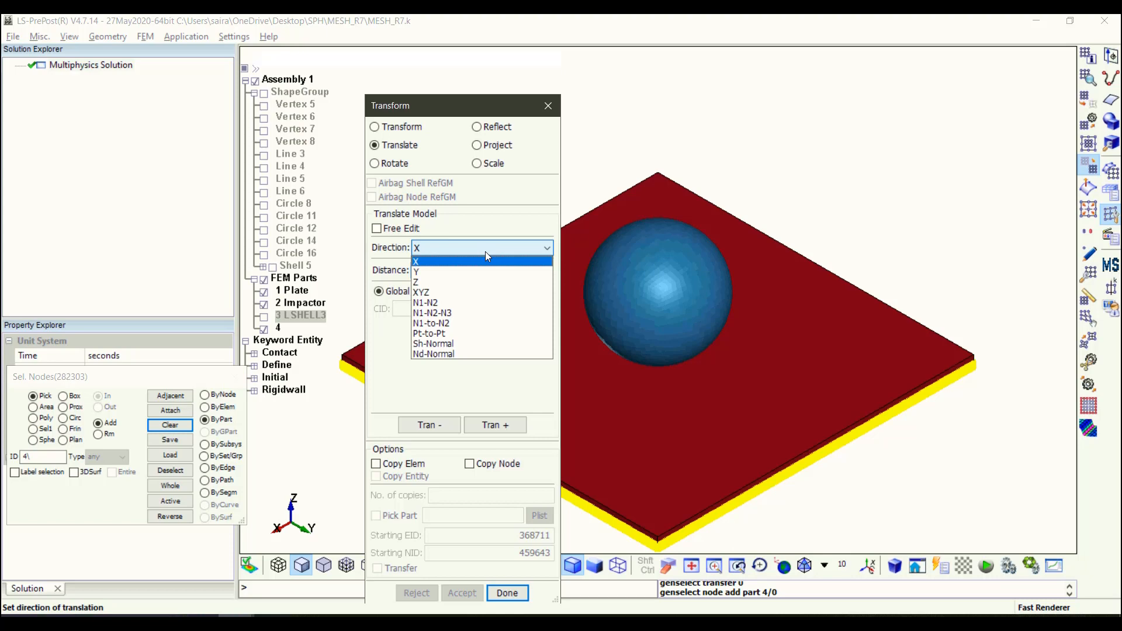
click(415, 281)
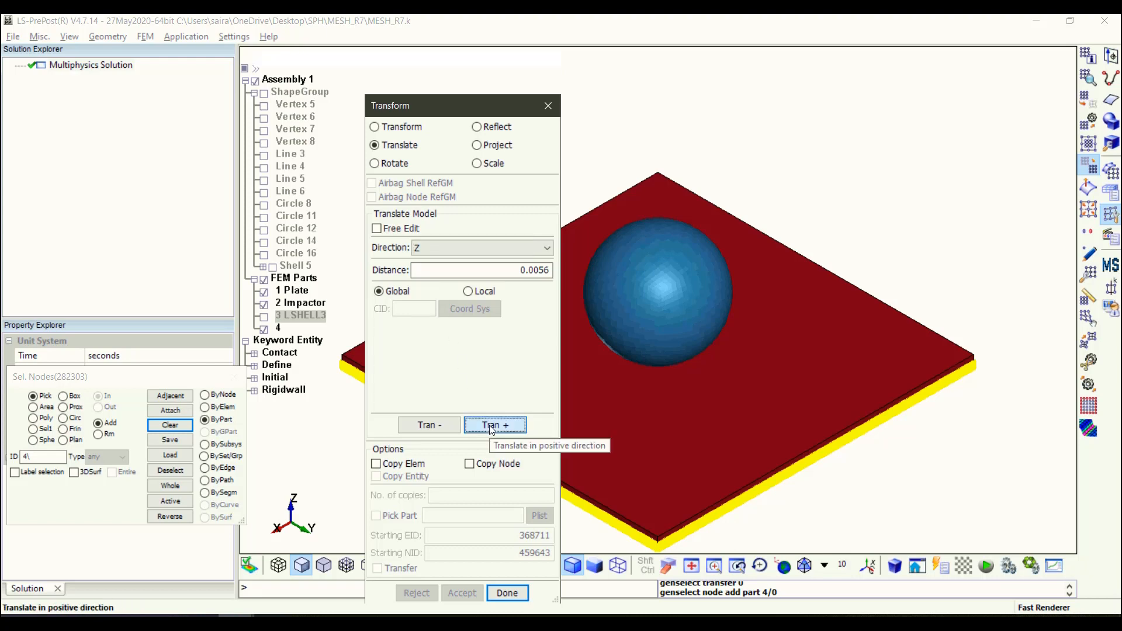
click(496, 425)
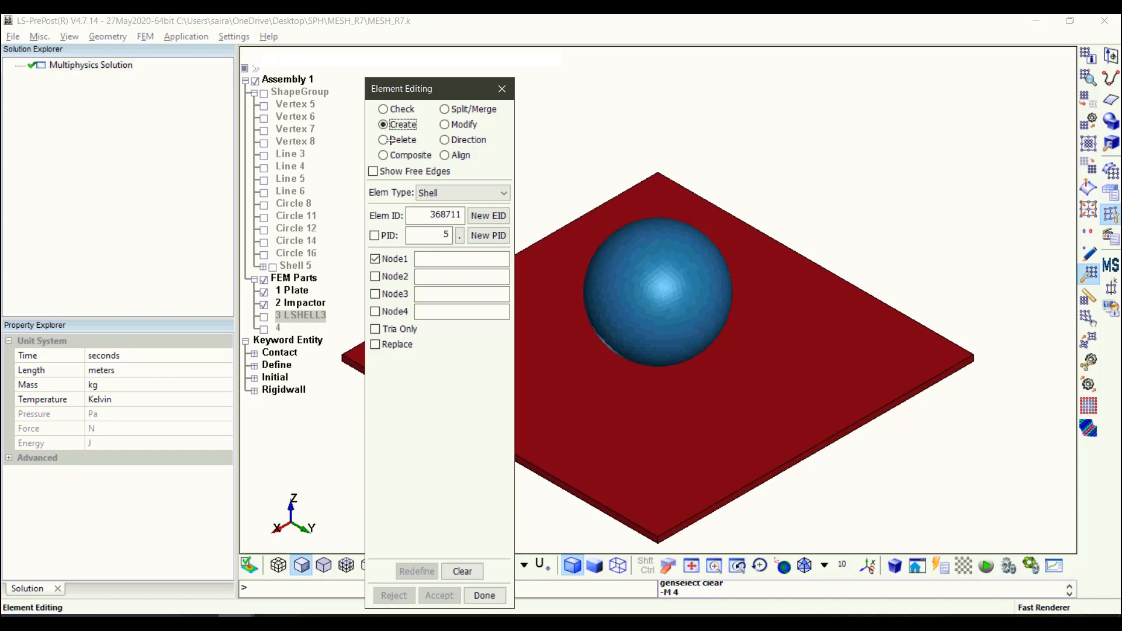
- Delete part 1's old plate elements and accept, leaving the new plate under the sphere
click(383, 139)
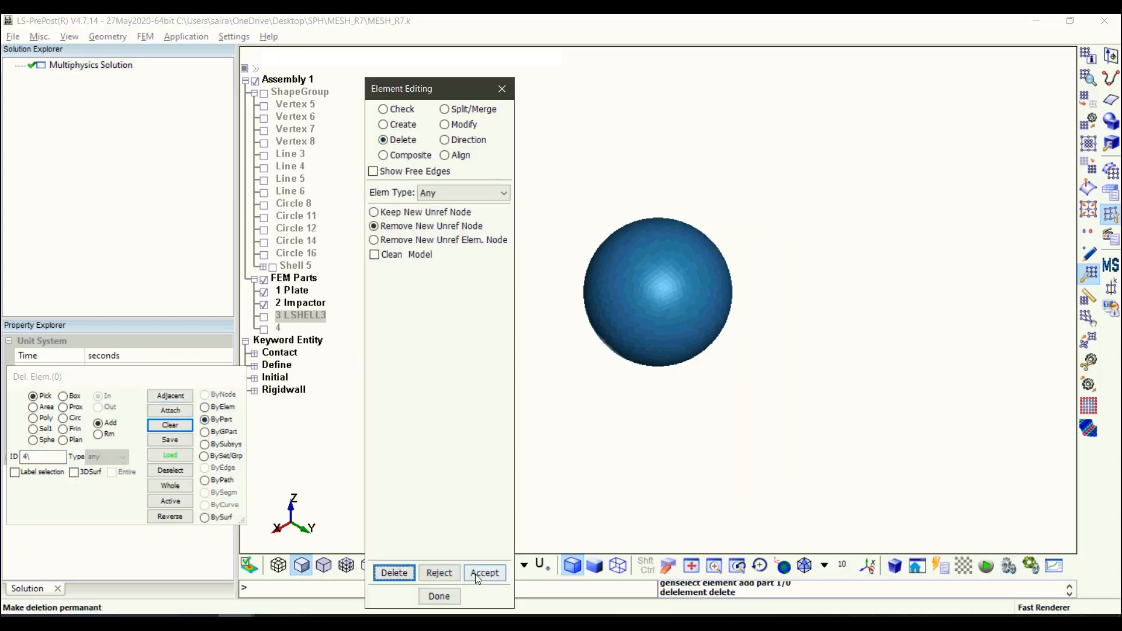
click(484, 573)
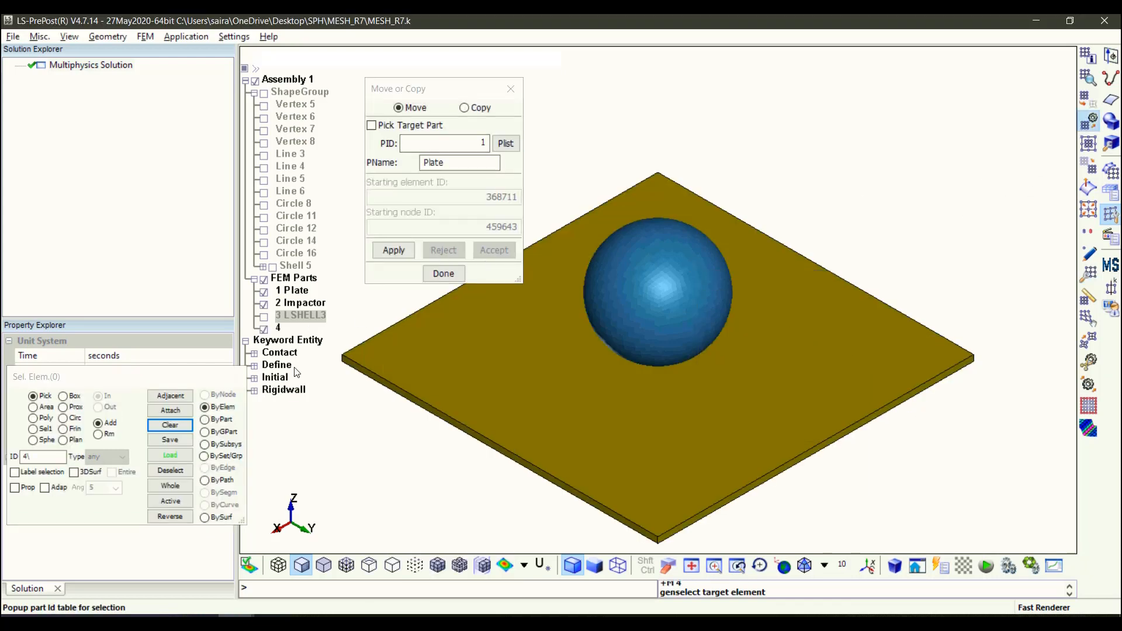
- Move part 4's solid elements into the Plate part (PID 1) and accept
click(393, 250)
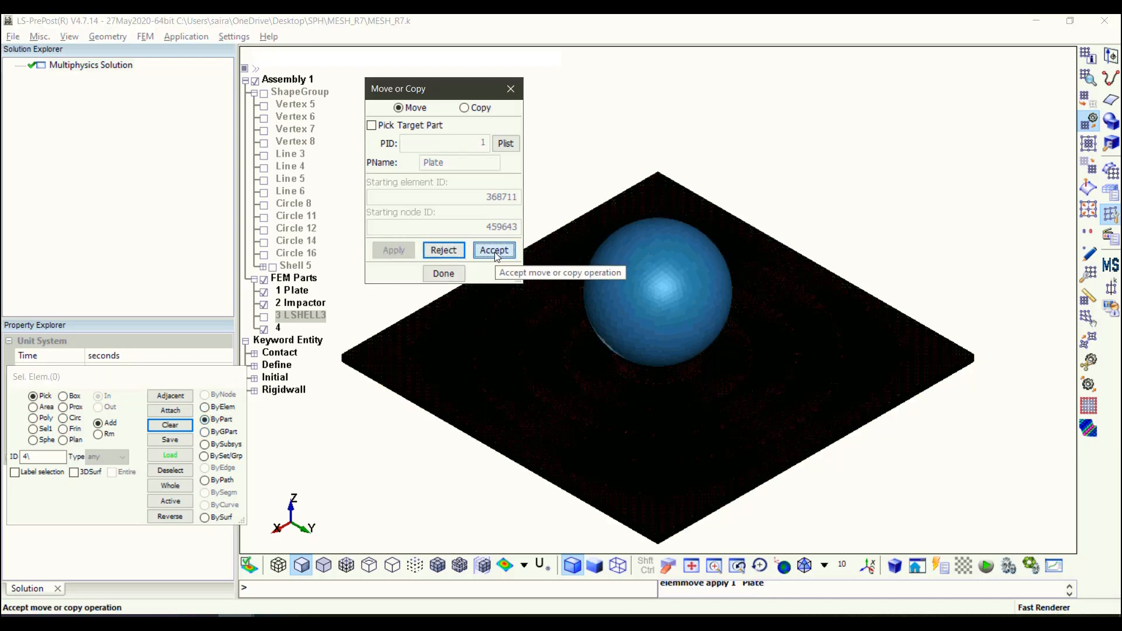
click(493, 250)
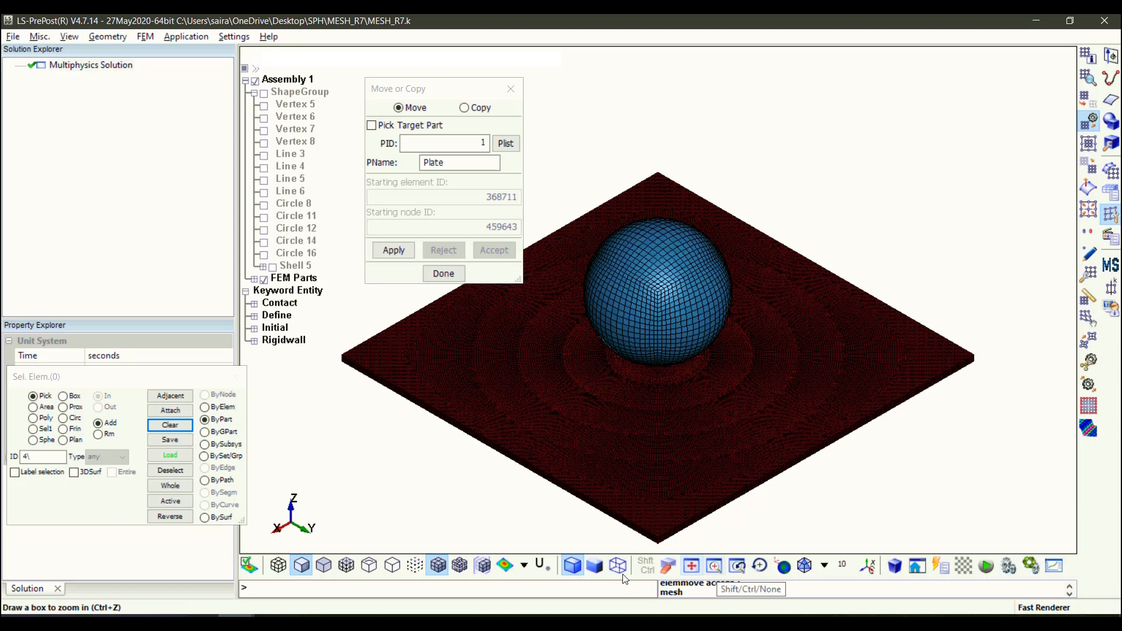
- View the radial plate mesh from the top and finish the move
click(824, 566)
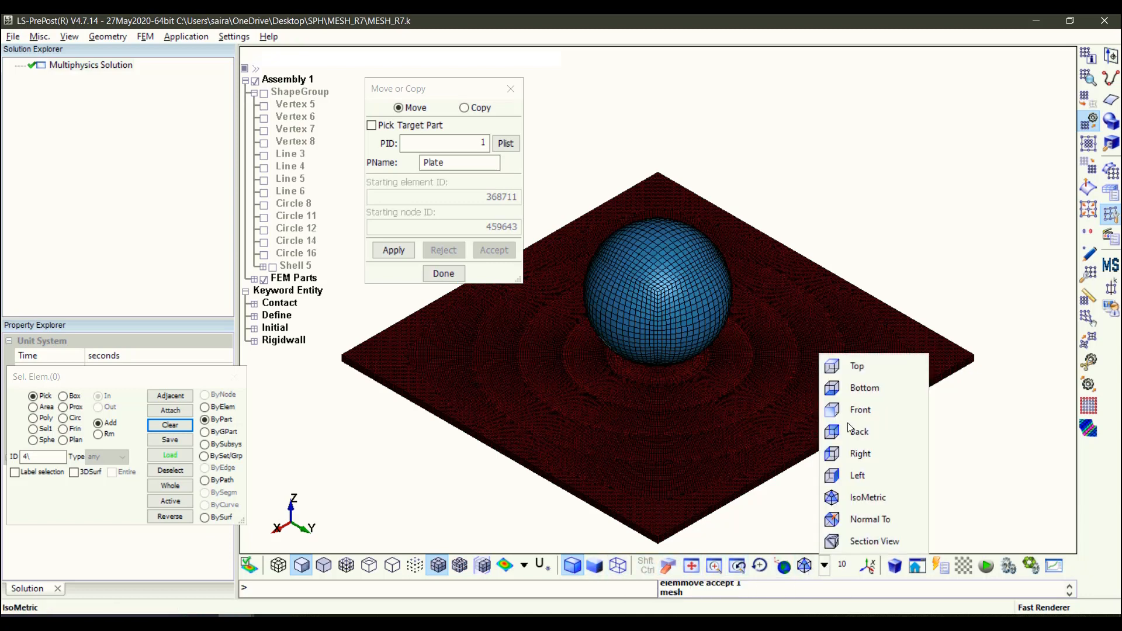
click(857, 366)
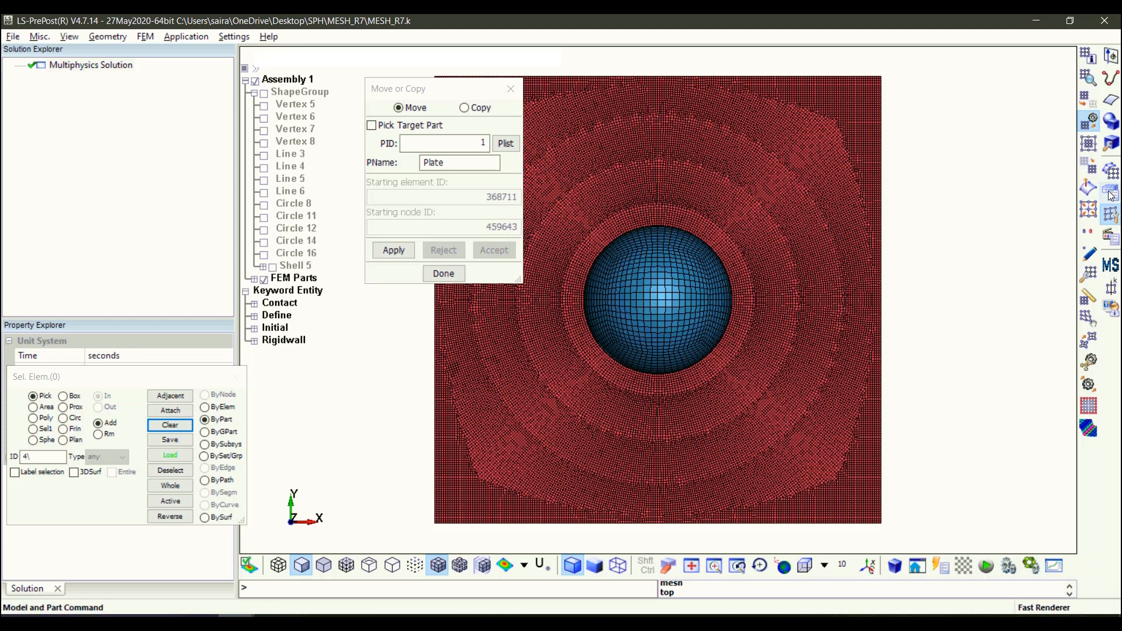
click(443, 274)
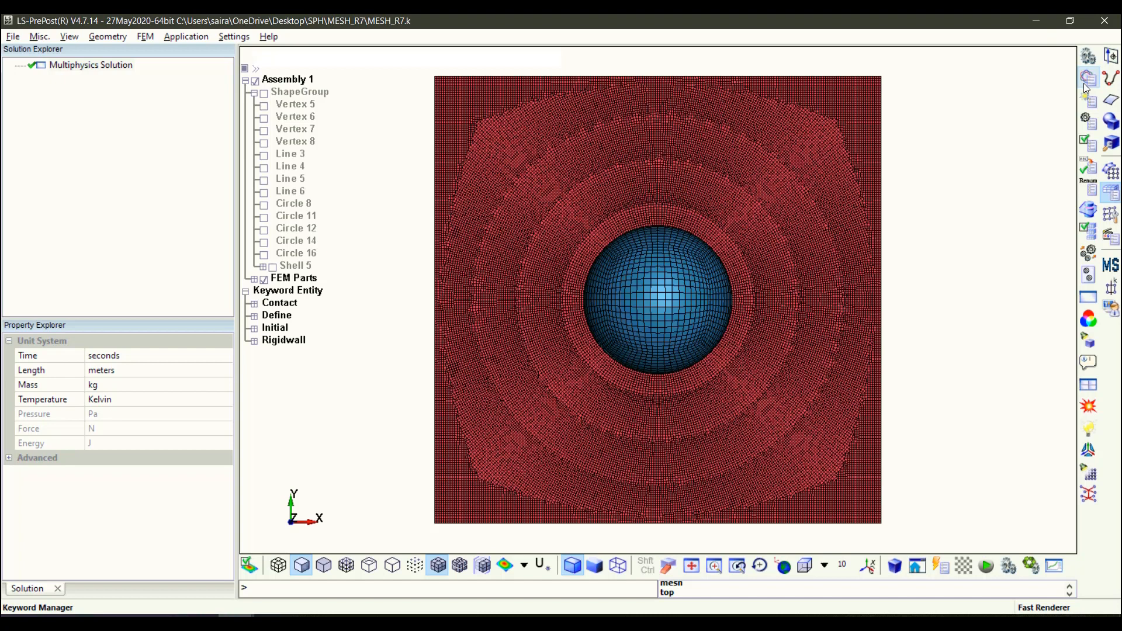
- Show the PART keyword form listing Plate, Impactor, LSHELL3 and part 4
click(1087, 77)
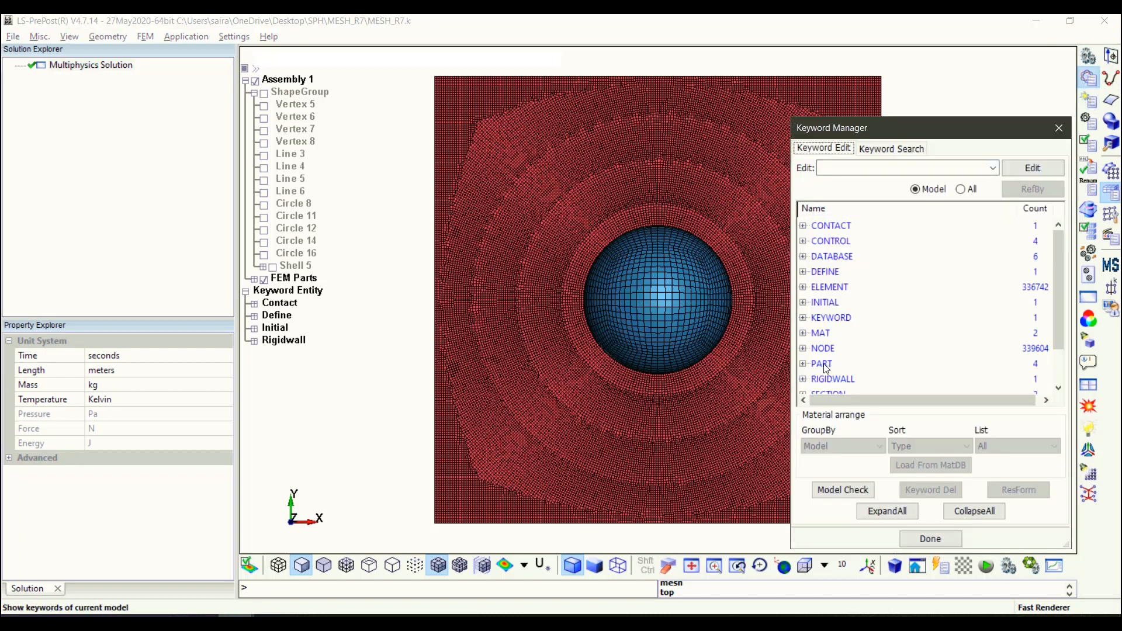
click(822, 364)
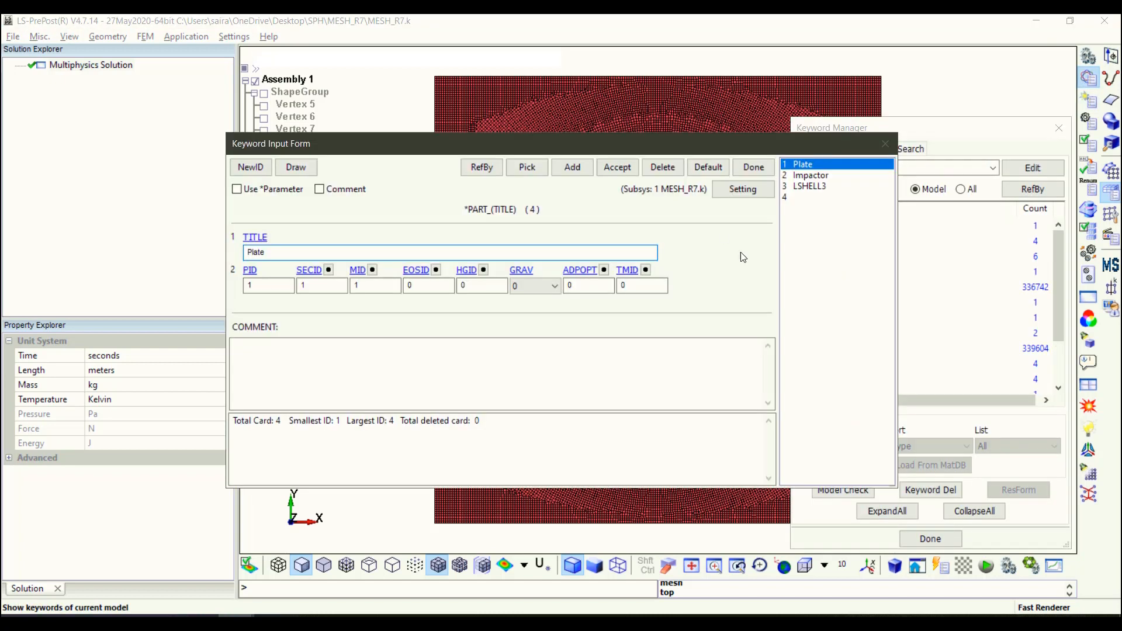